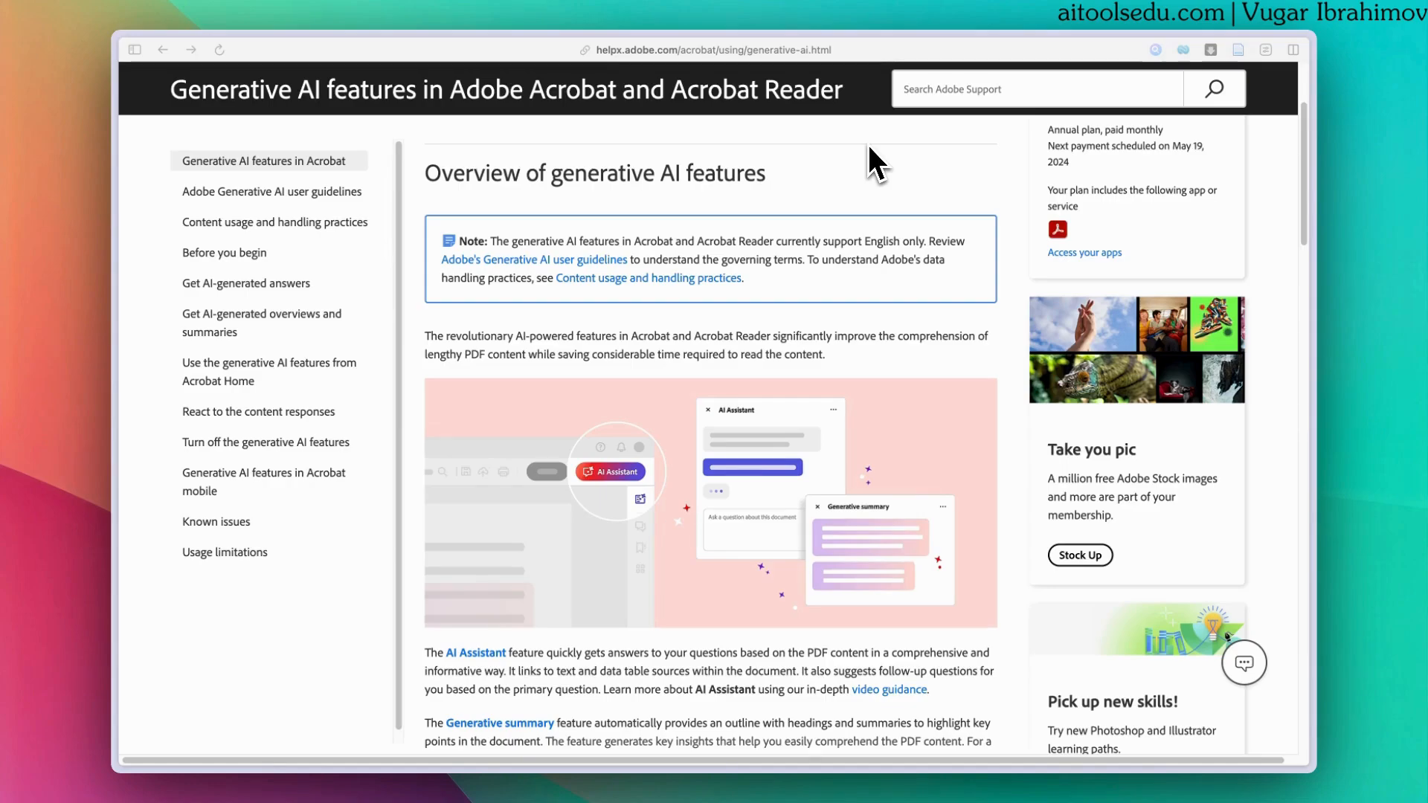
mouse_move(579, 760)
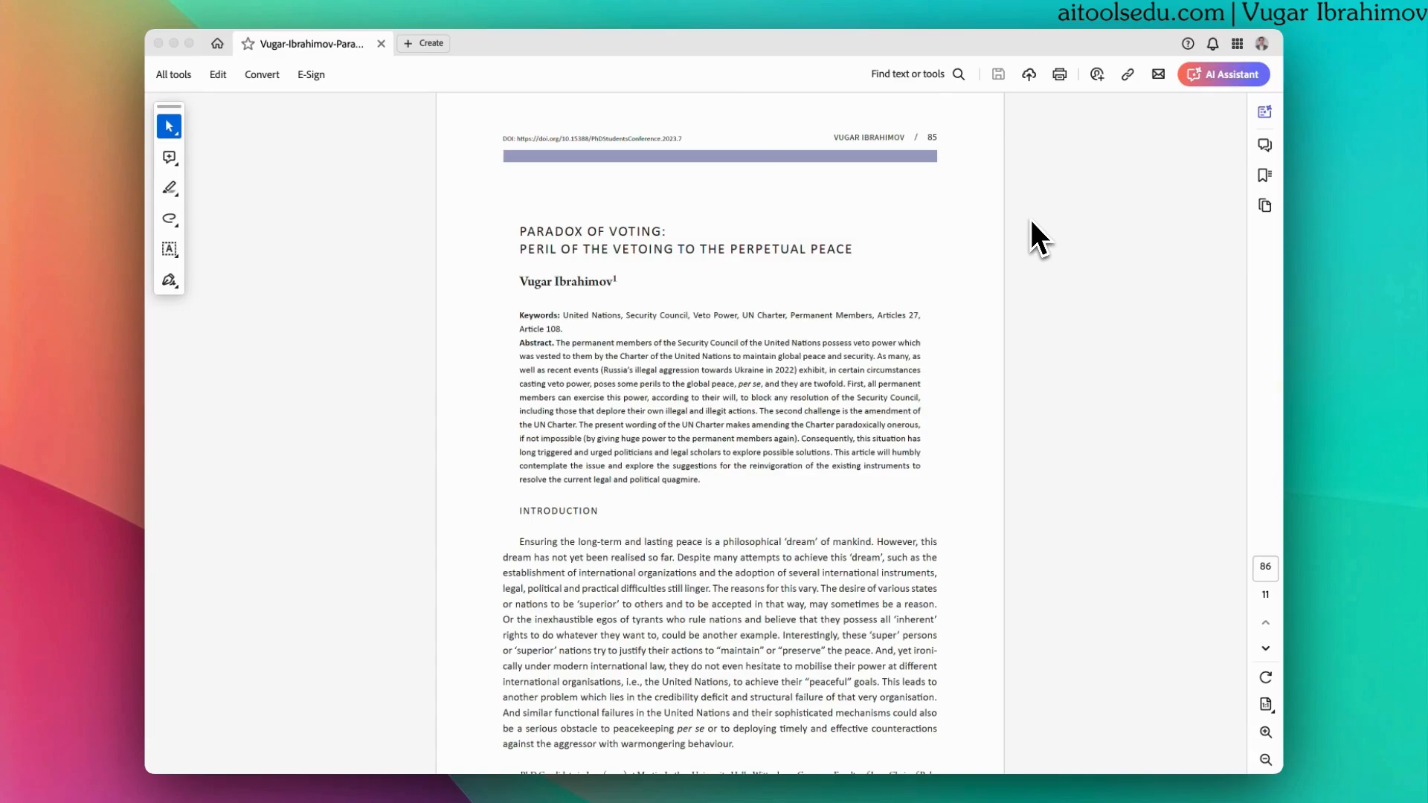
mouse_move(1230, 178)
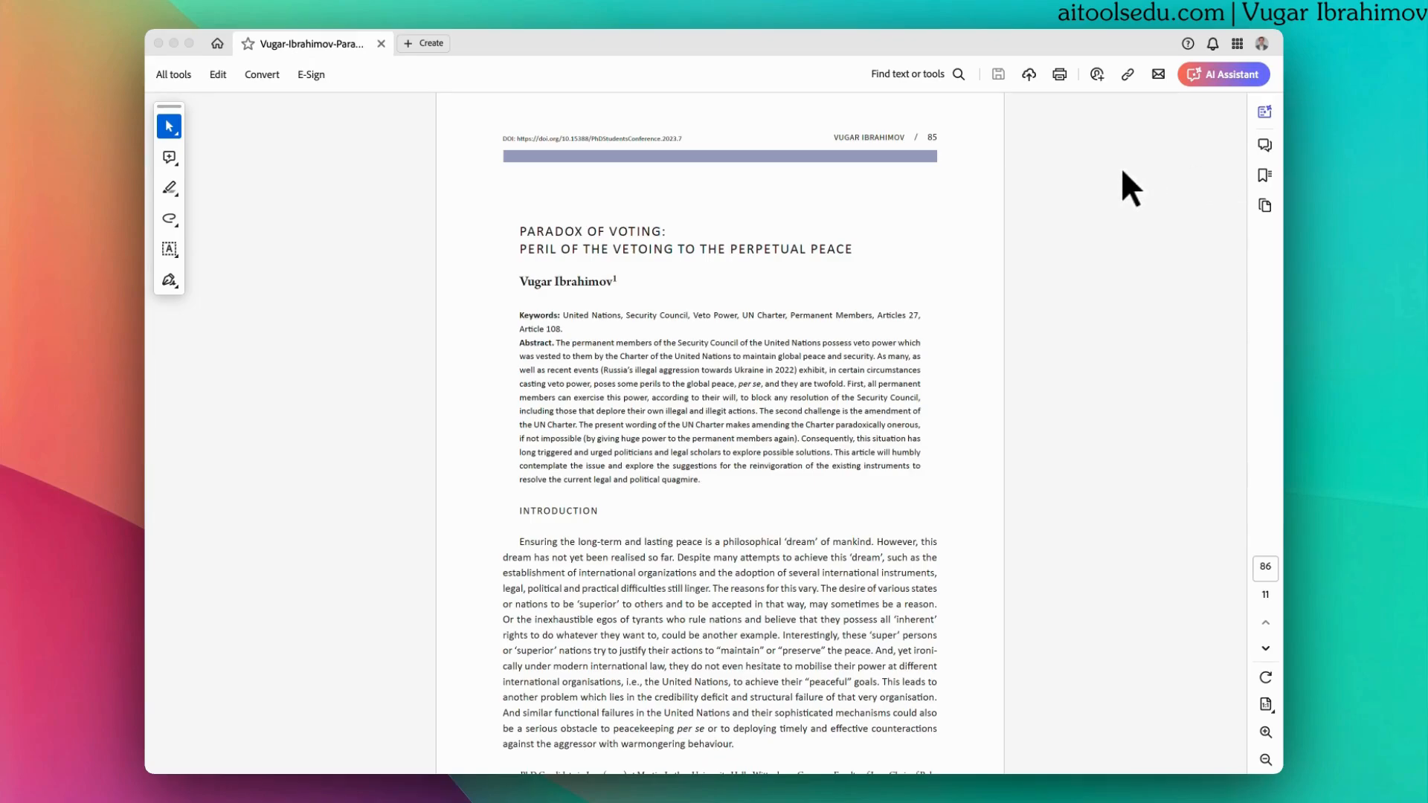
- Move through the paper toward section 1, The United Nations and its Charter (1945)
click(1223, 74)
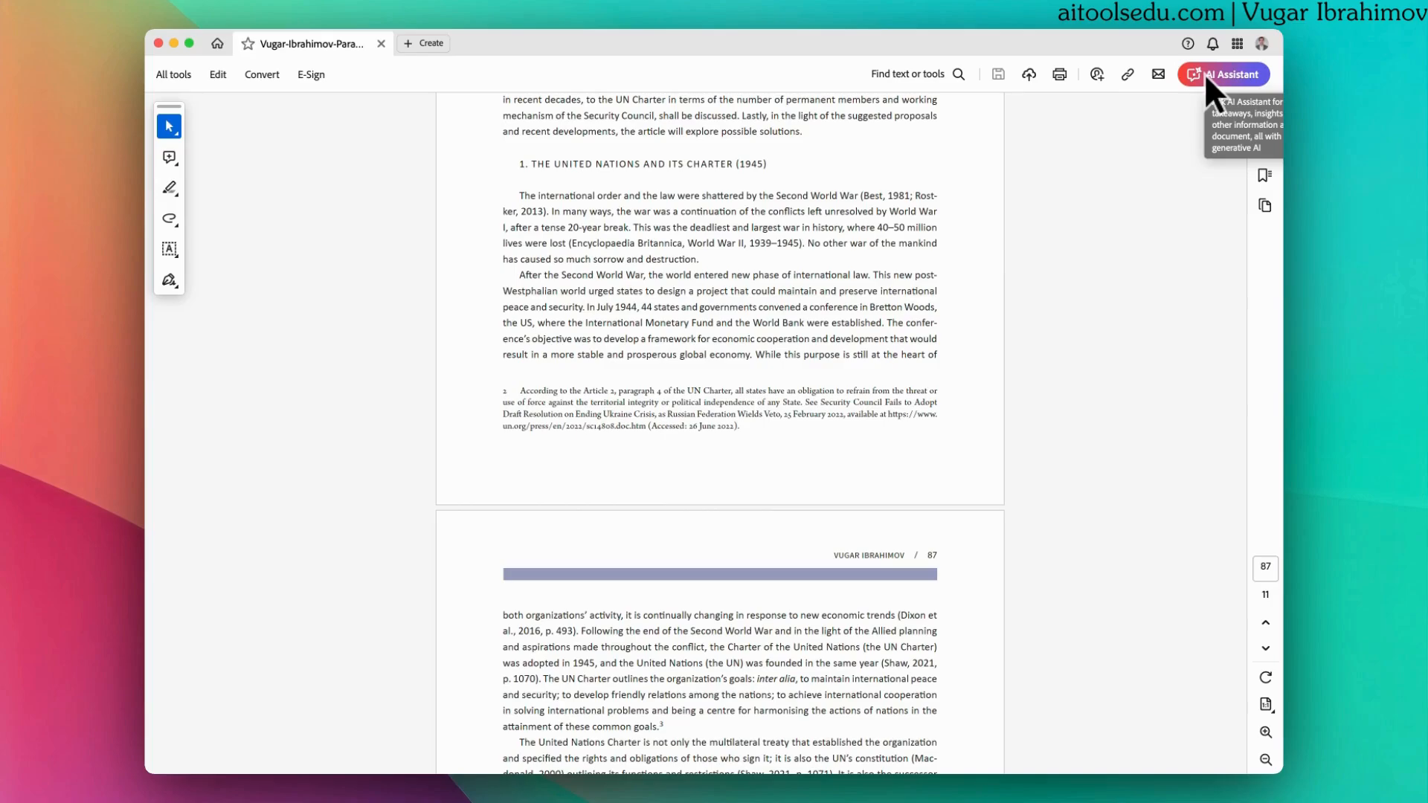
- Open the AI Assistant panel with its overview of the voting-paradox paper and suggested questions
click(1224, 74)
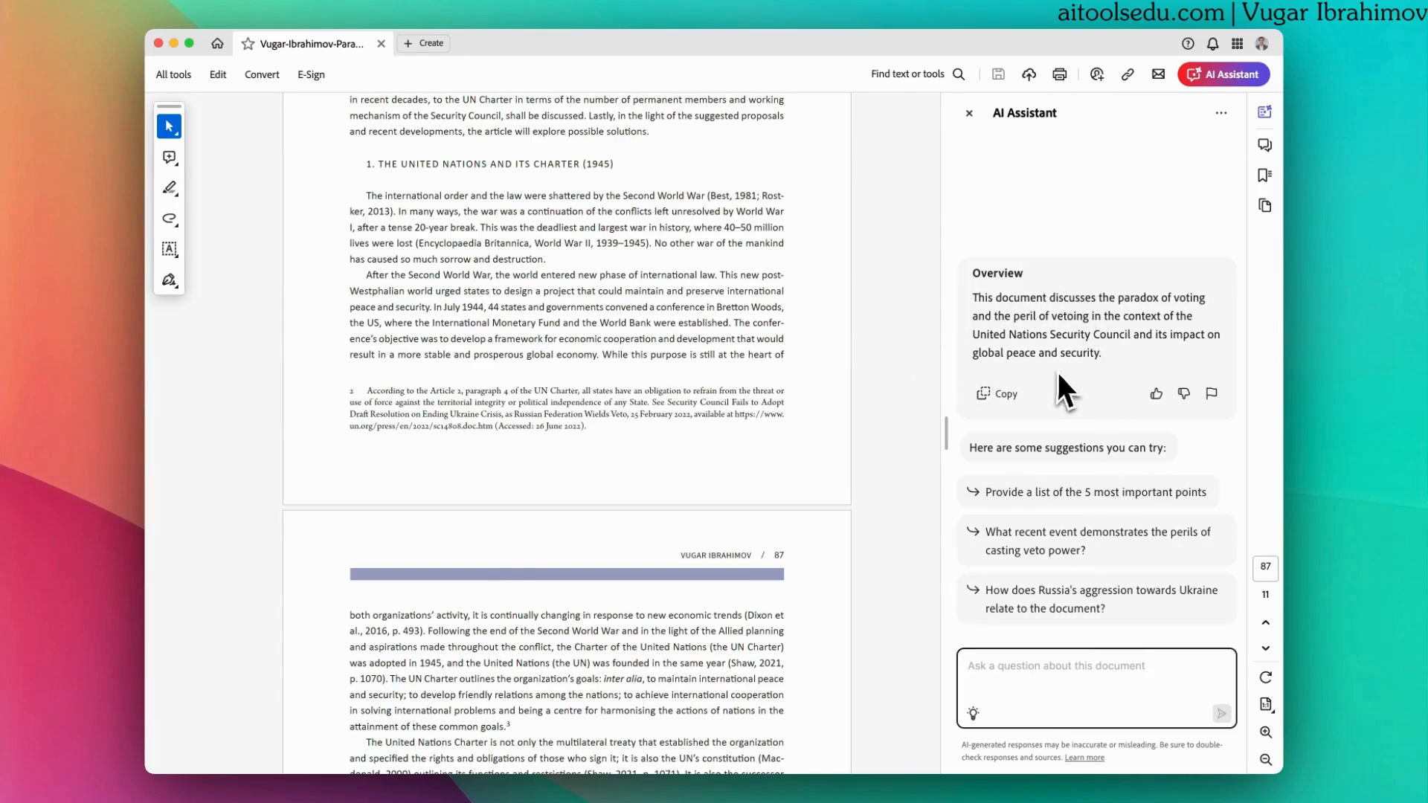
mouse_move(1070, 378)
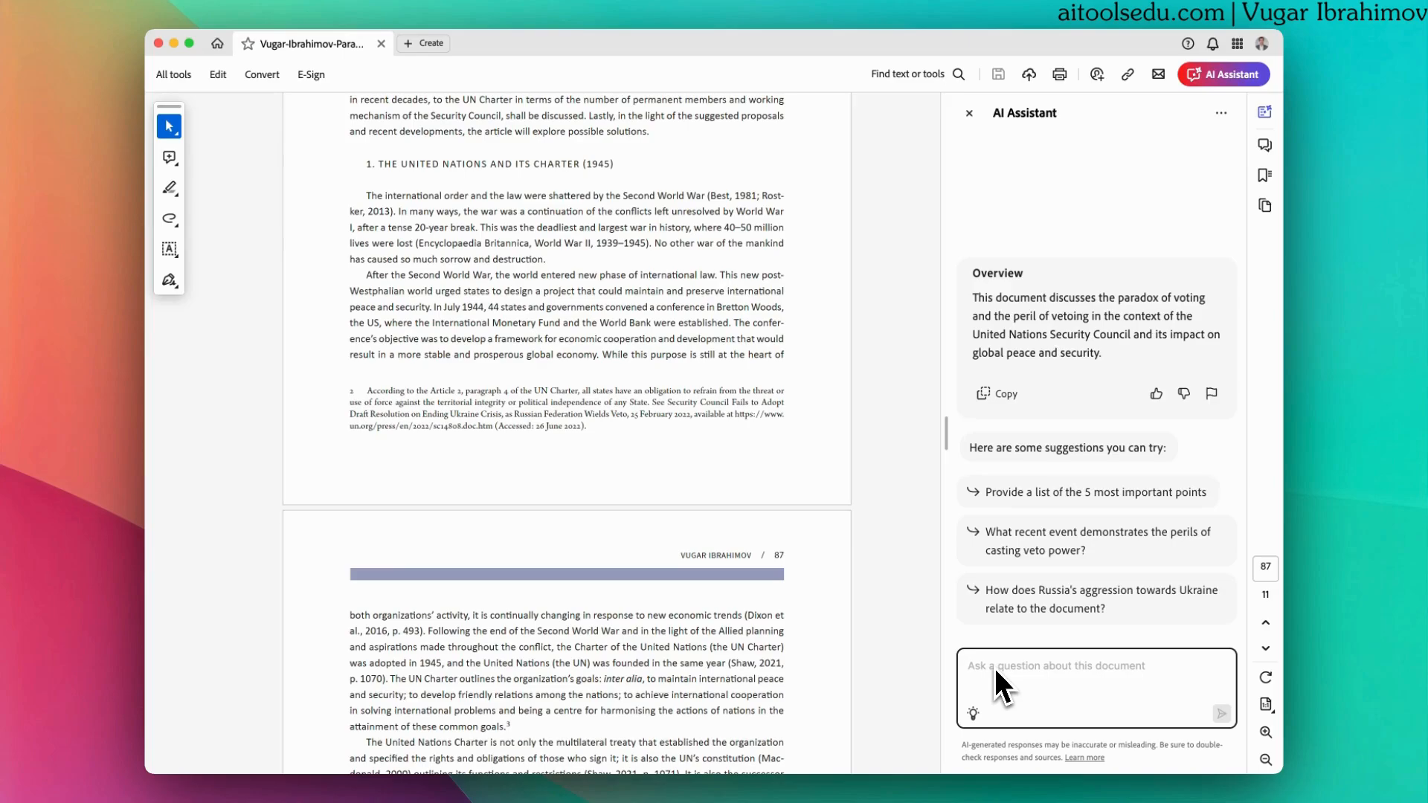
- Send the AI Assistant the request 'give me very detailed summary of this document'
text(g)
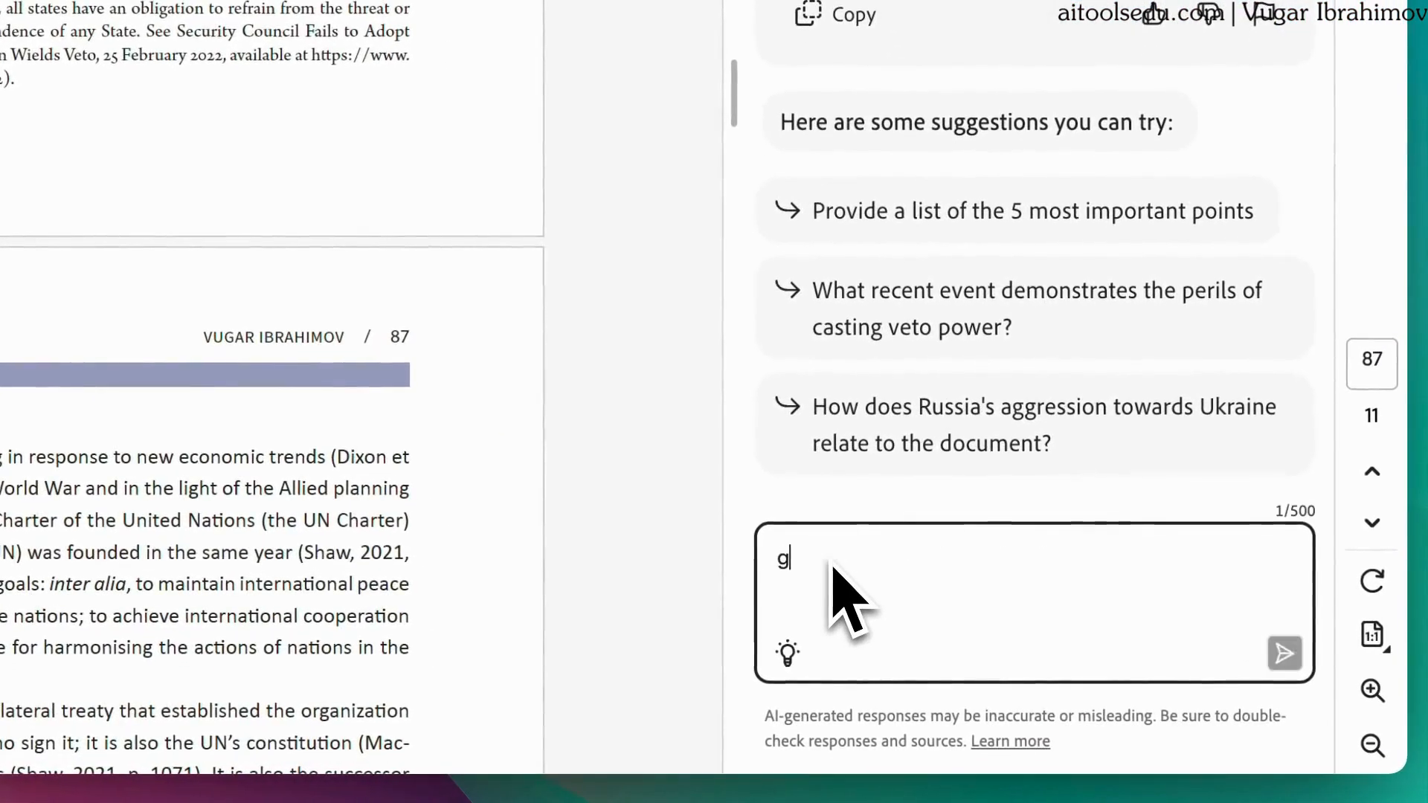
text(ive me)
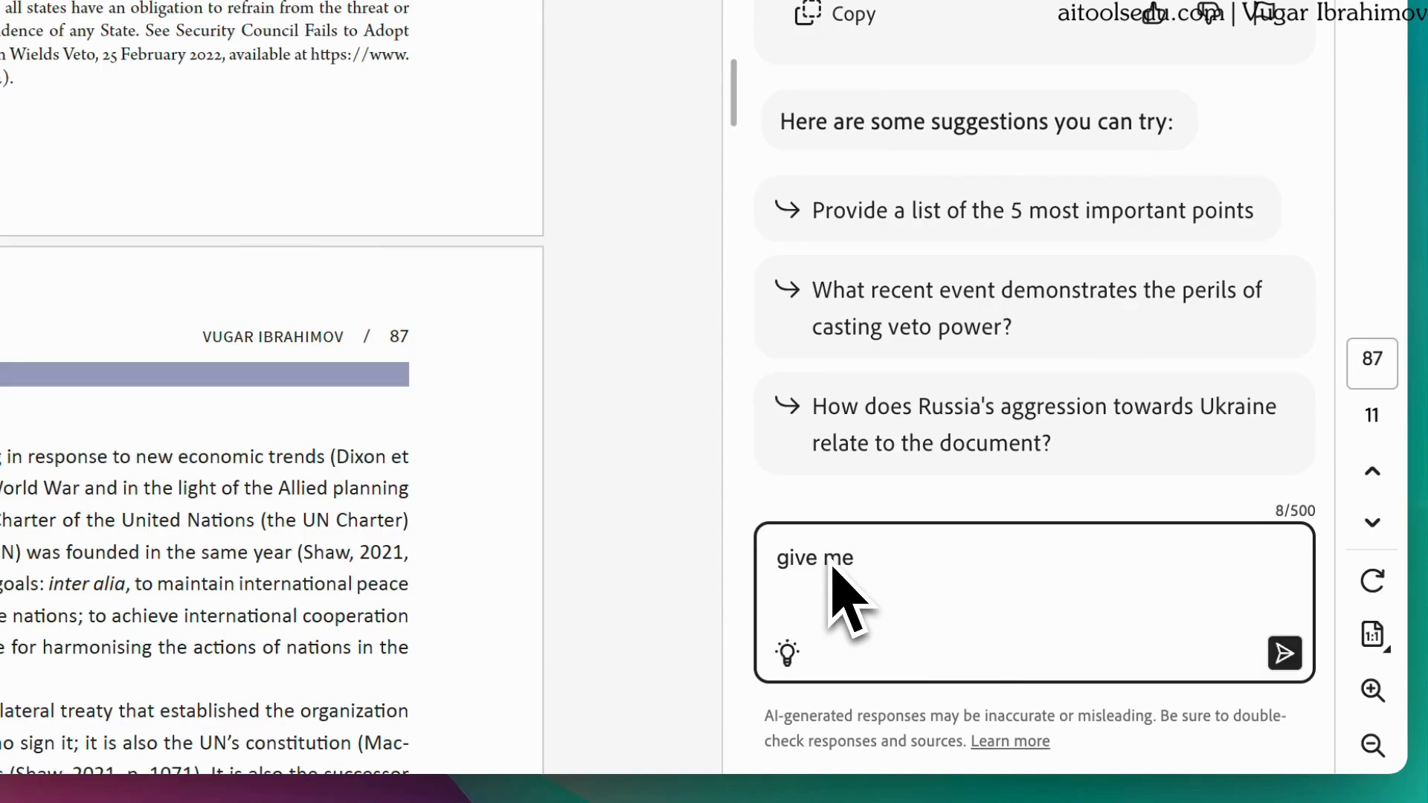
text(very det)
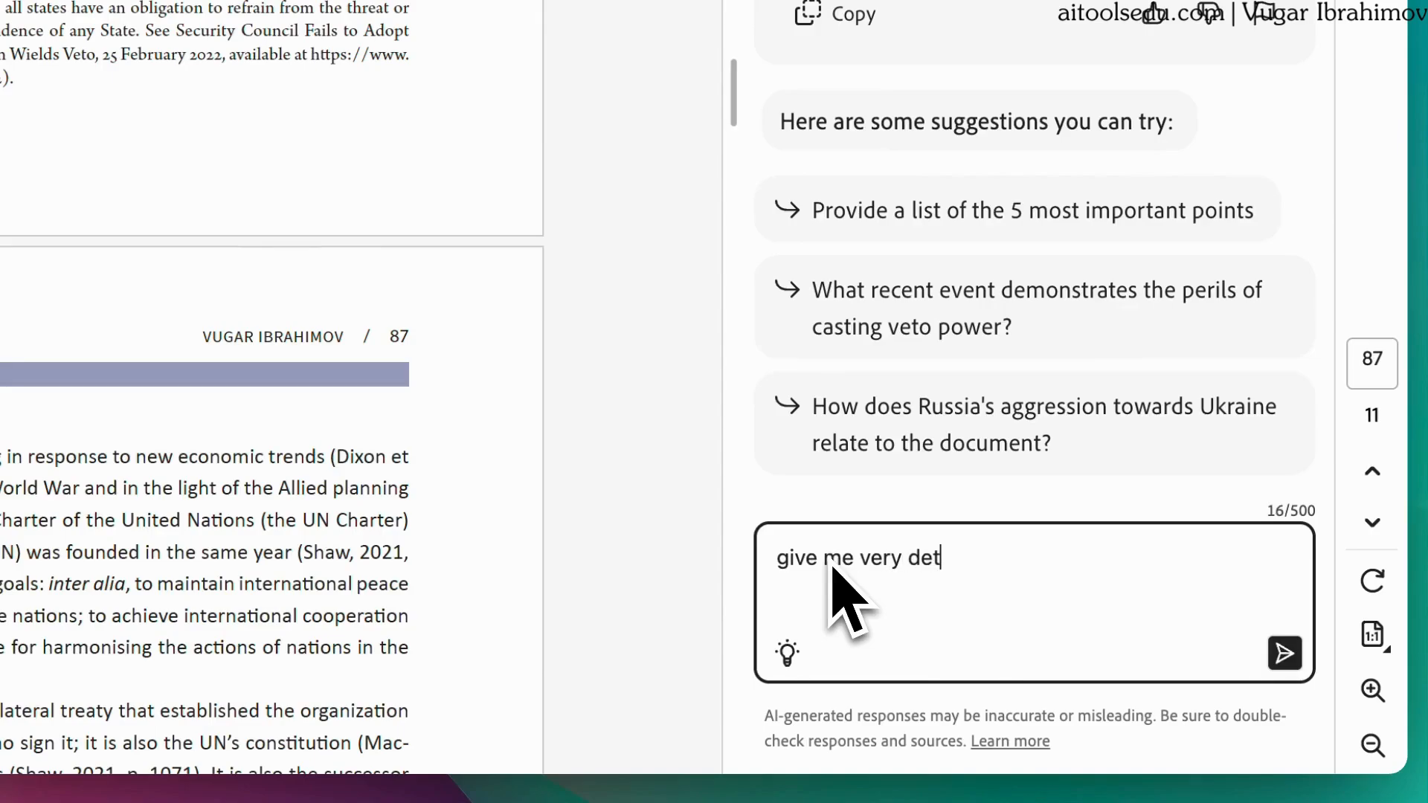
text(ailed summ)
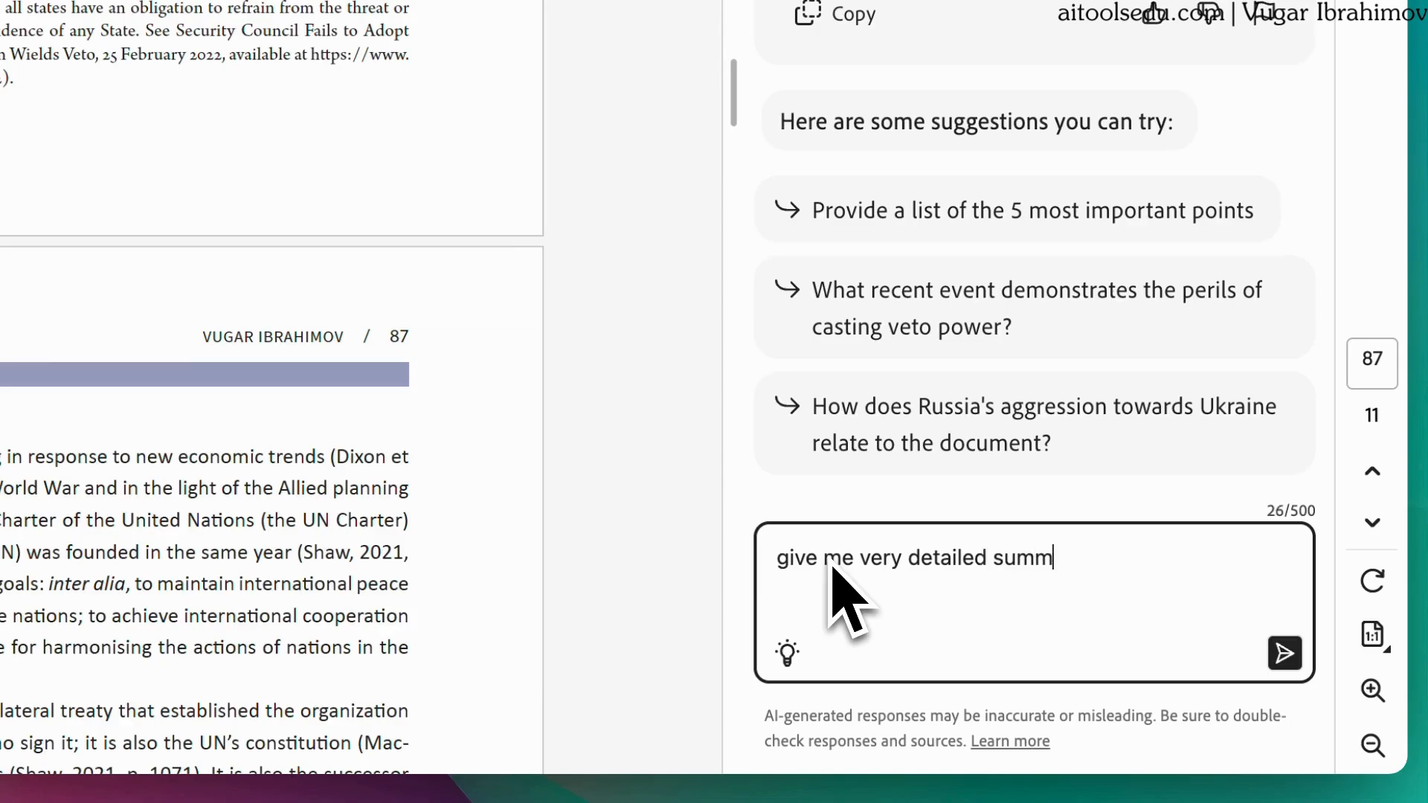
text(ary of this)
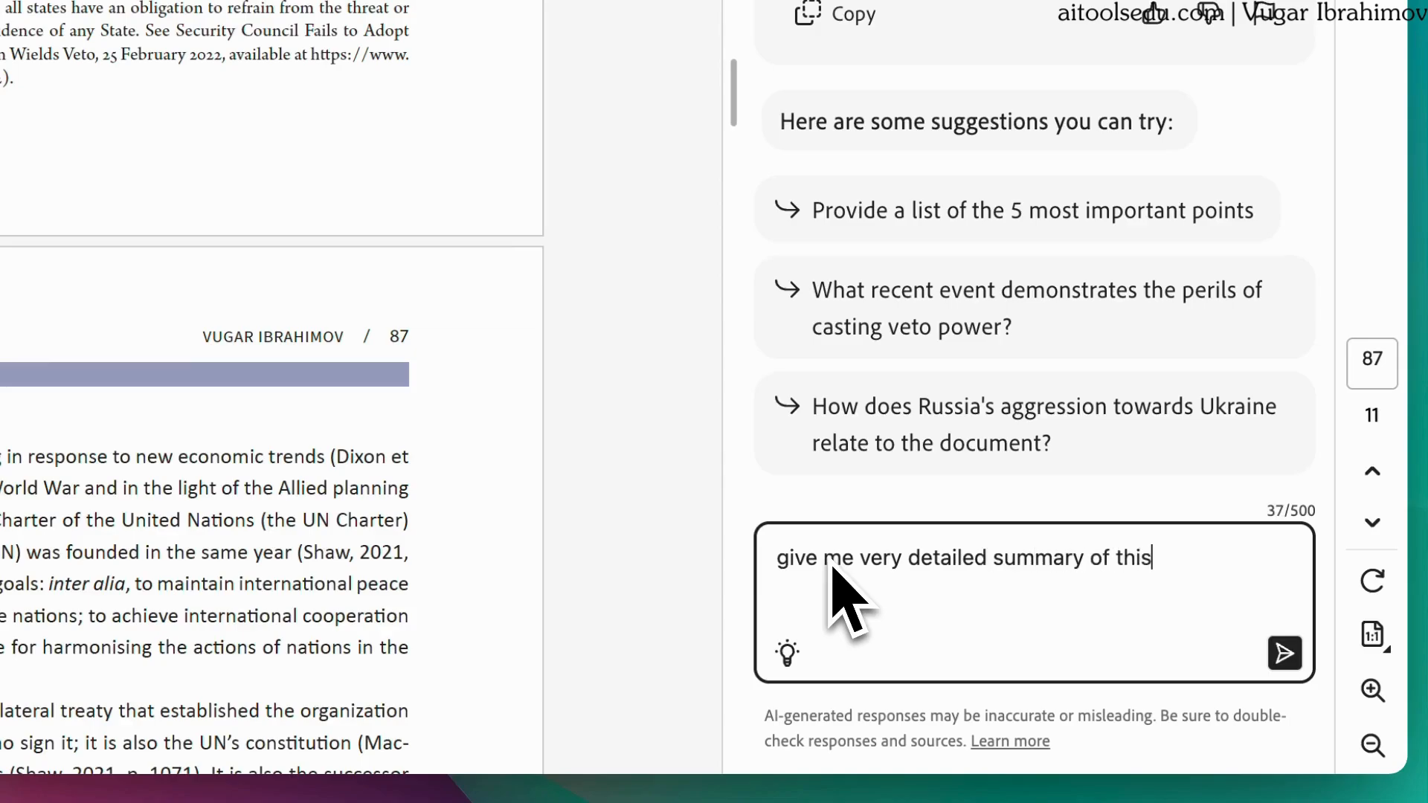
text(document)
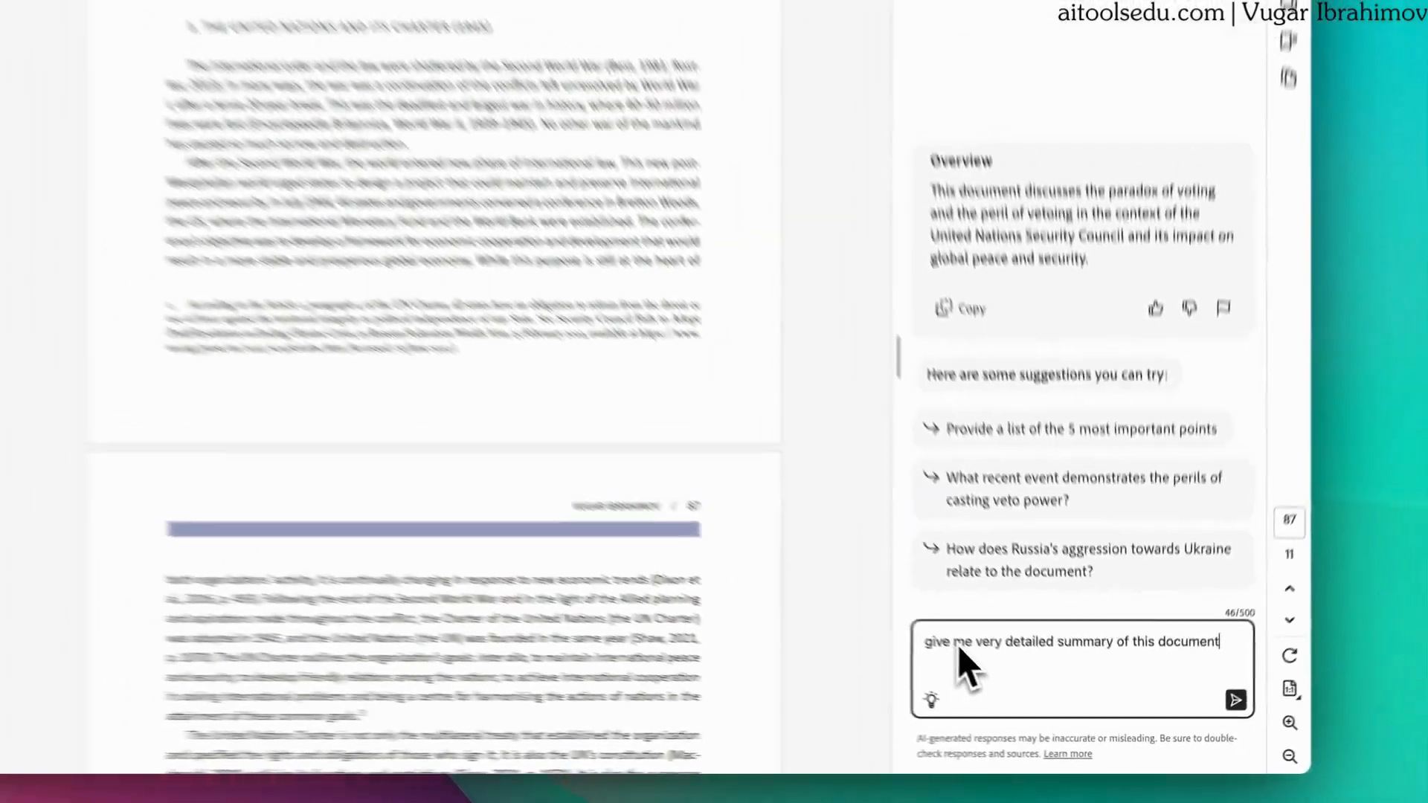
click(1234, 699)
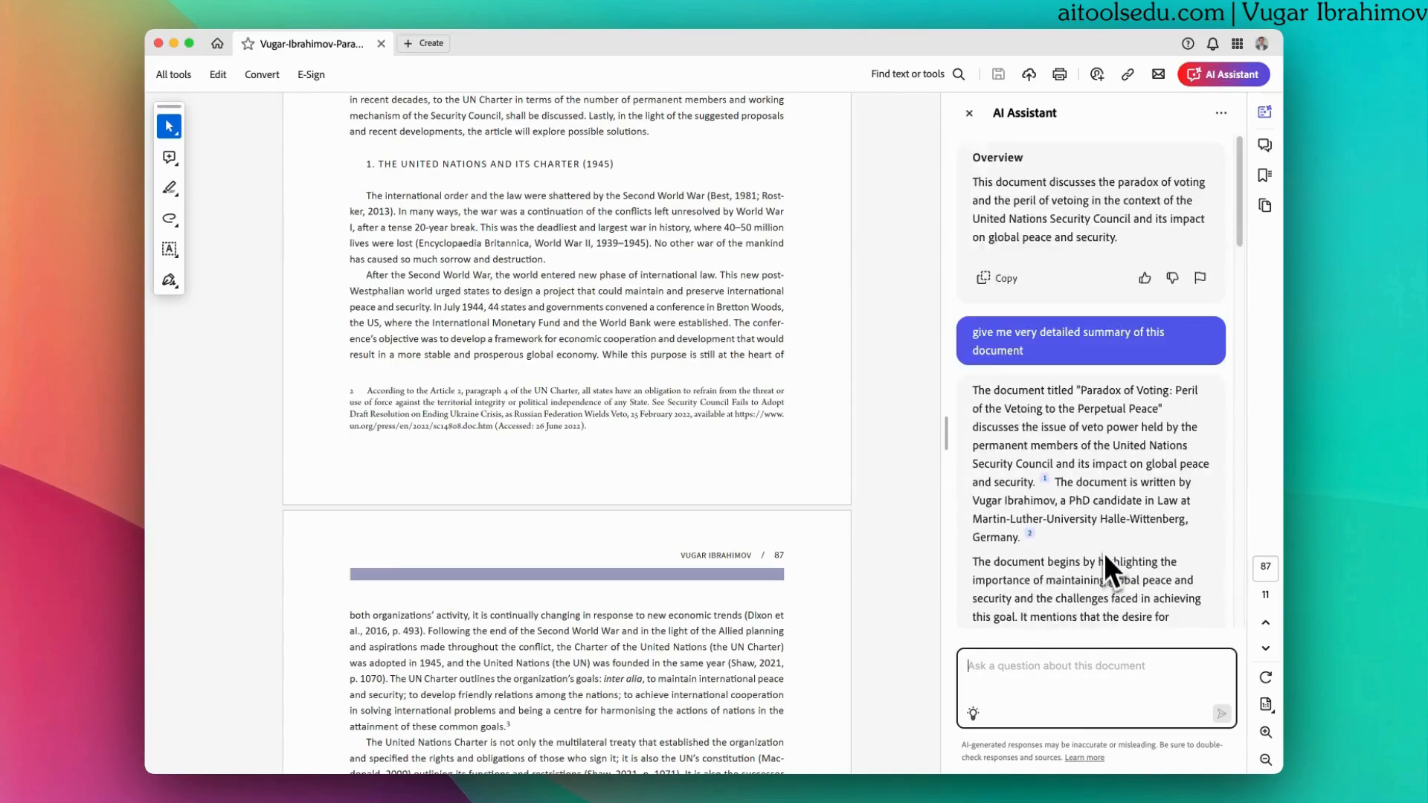
- Scroll through the detailed summary and follow citation 3 to its source passage
scroll(down, 3)
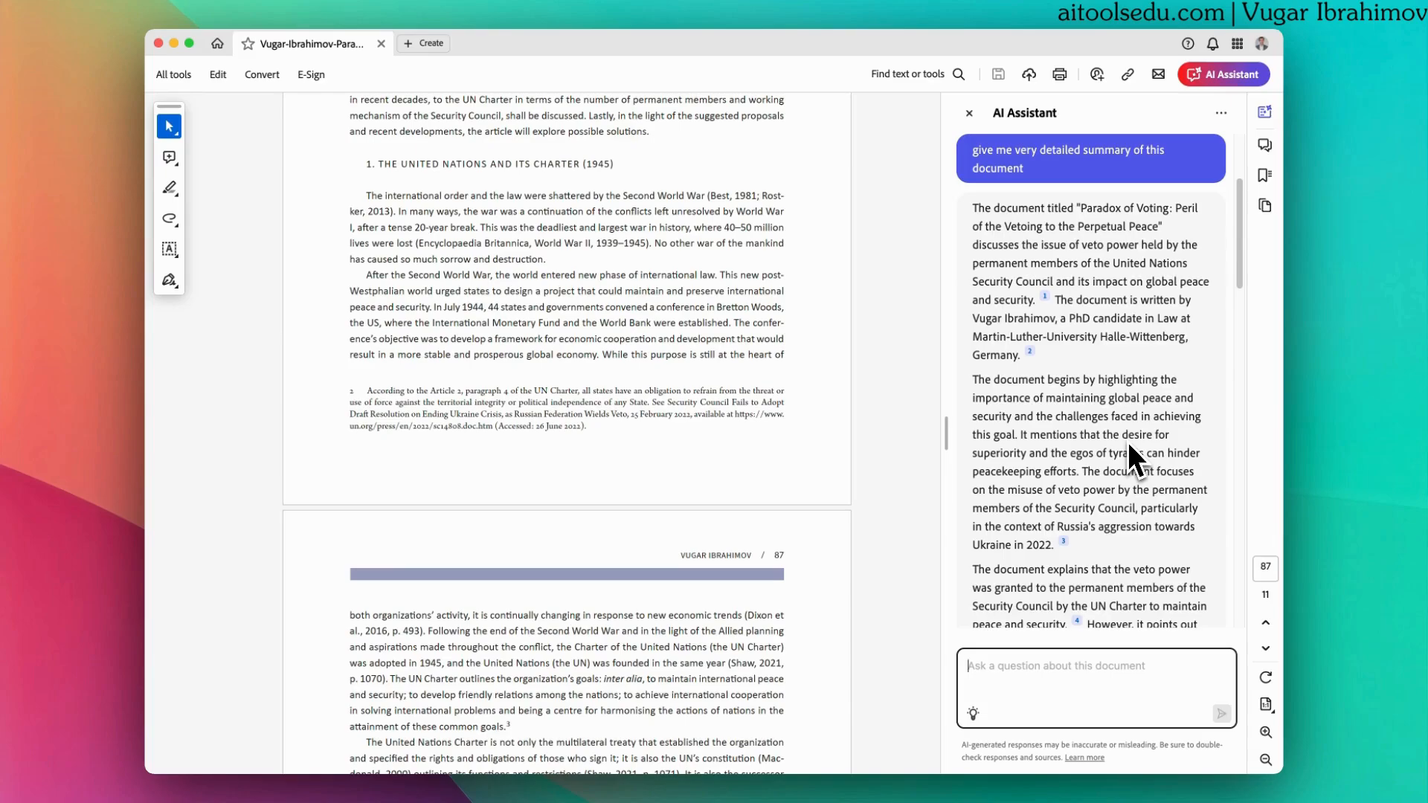
scroll(down, 3)
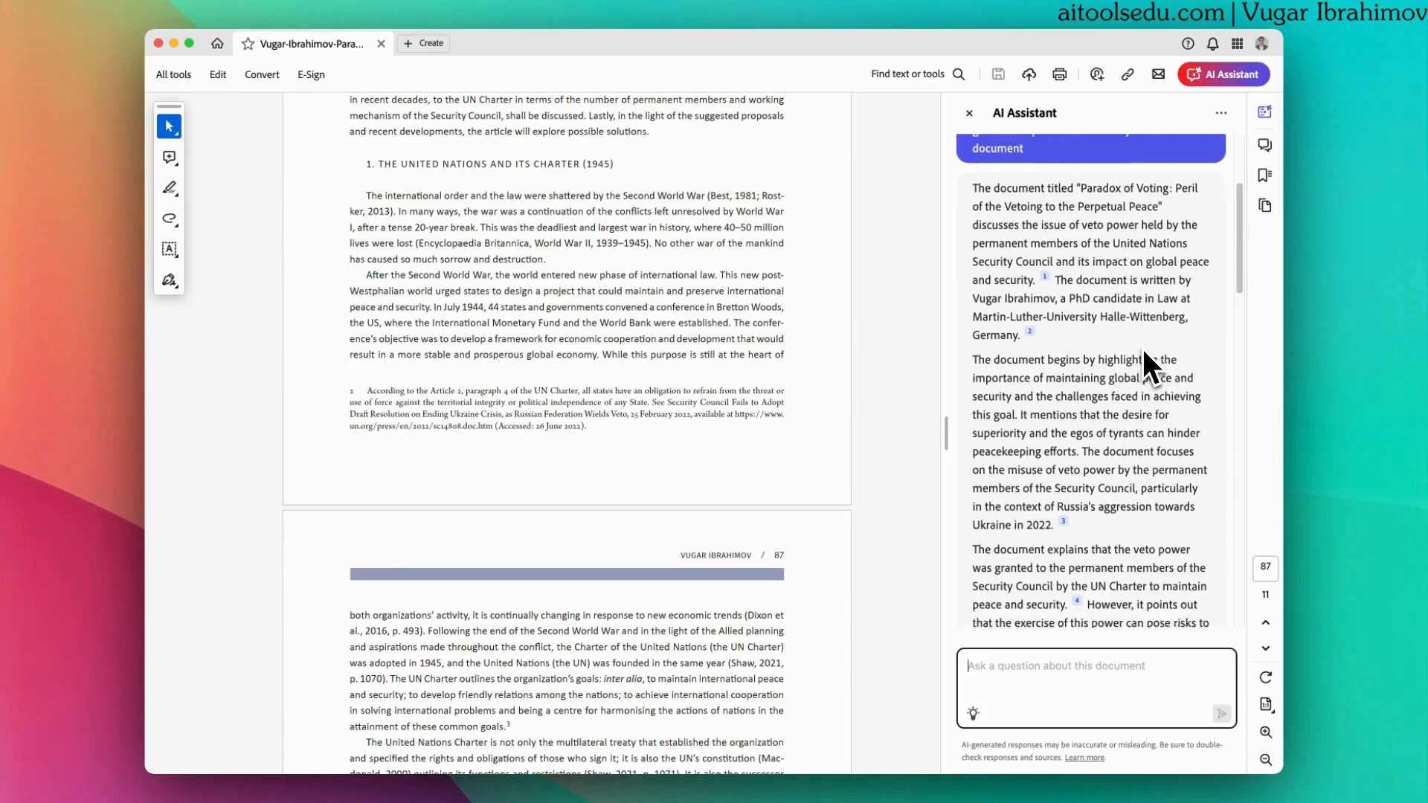
scroll(down, 3)
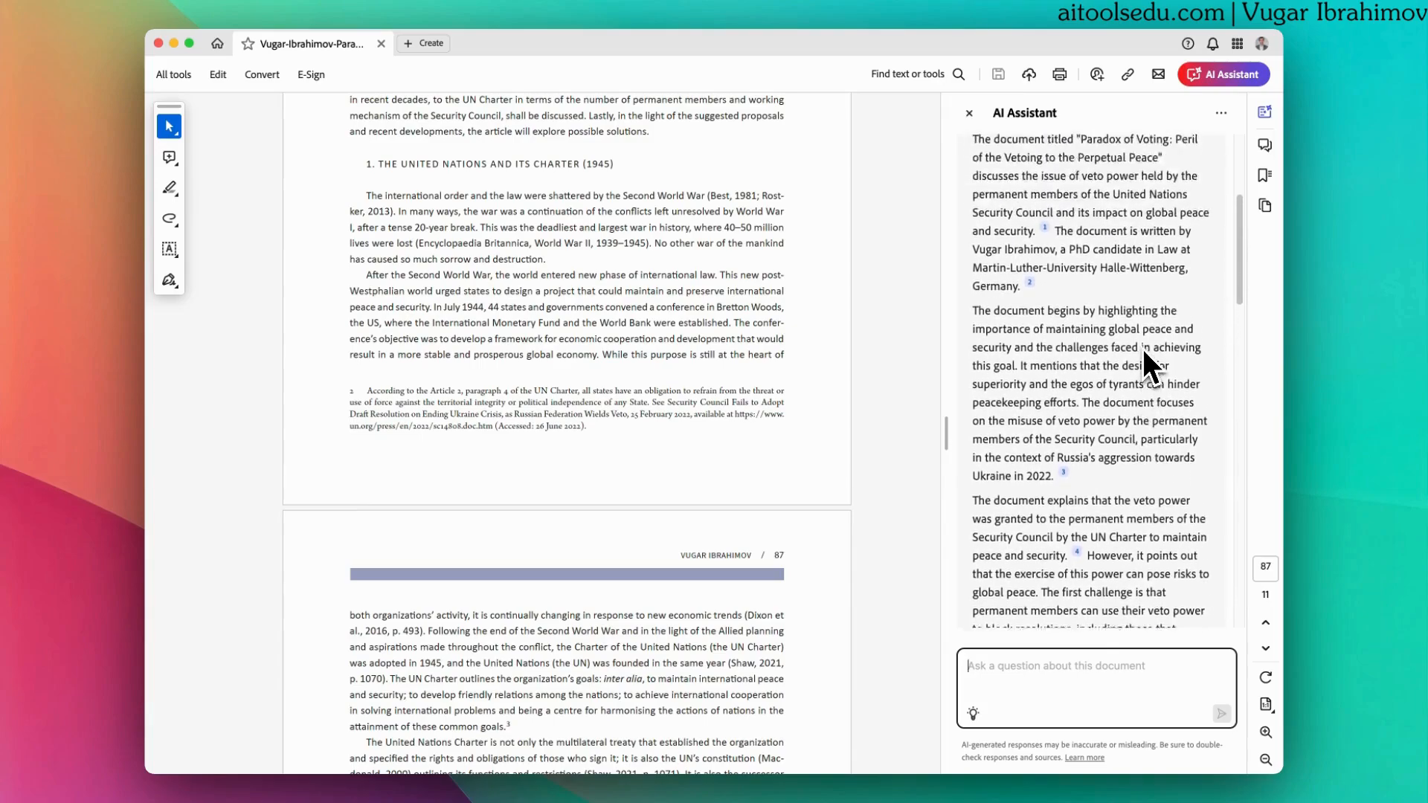
scroll(down, 3)
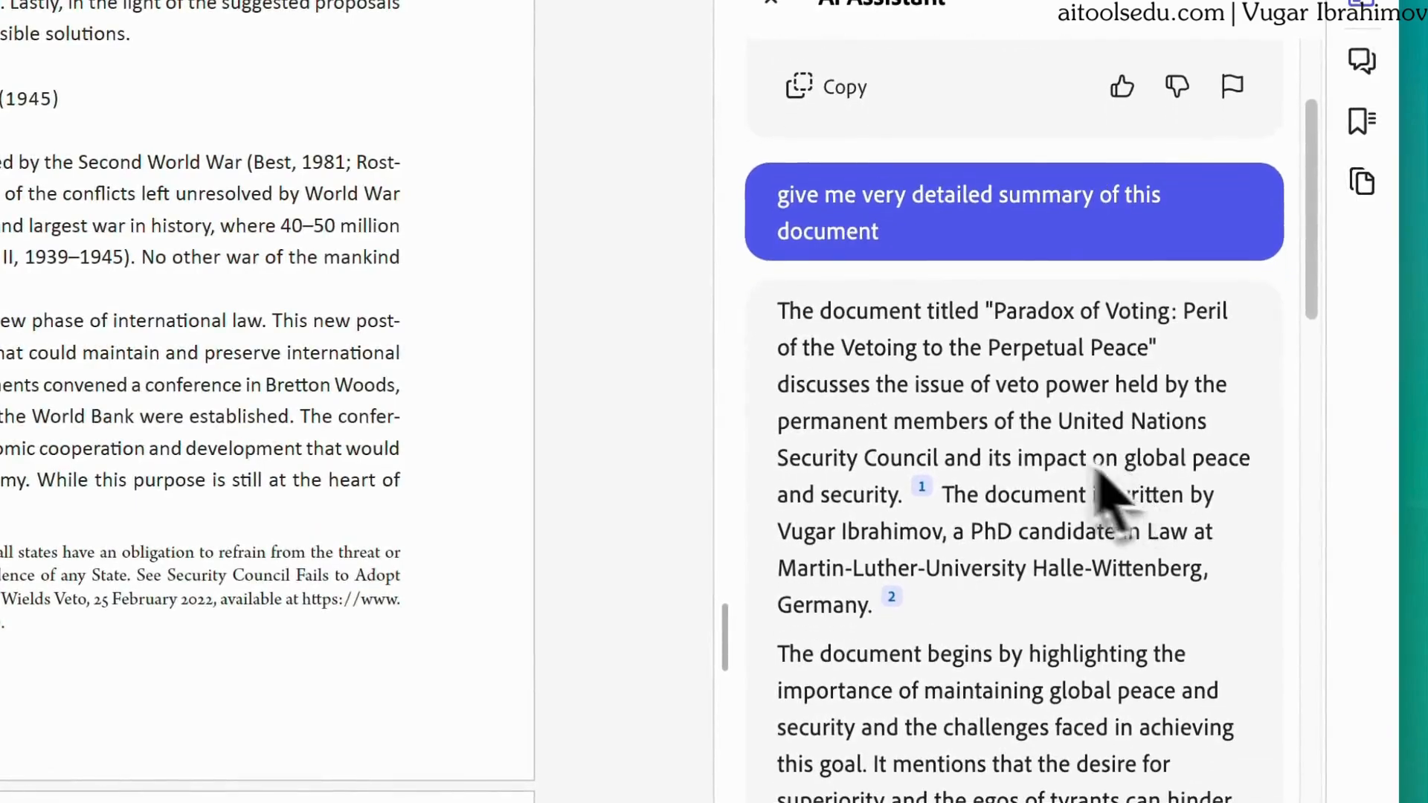
mouse_move(1221, 364)
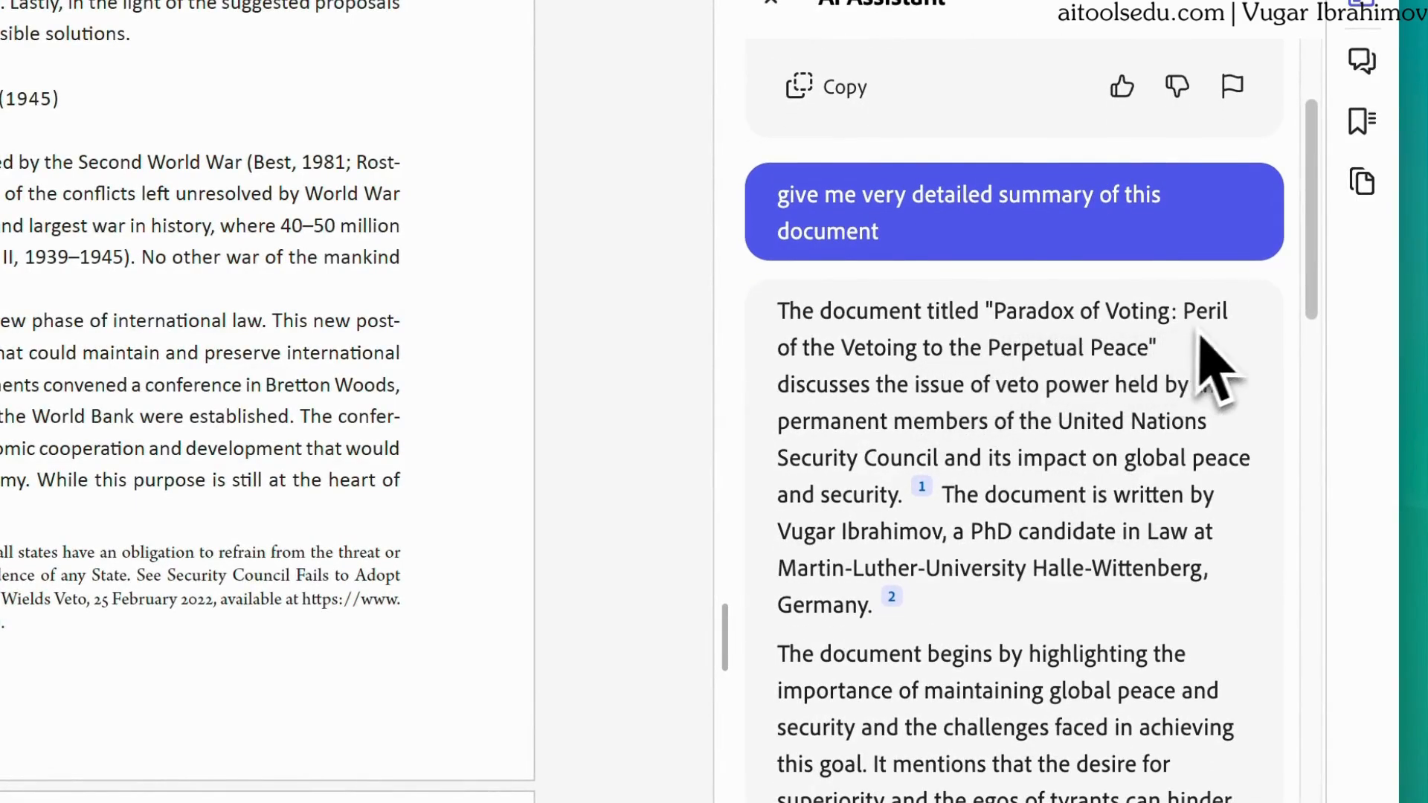
mouse_move(1002, 401)
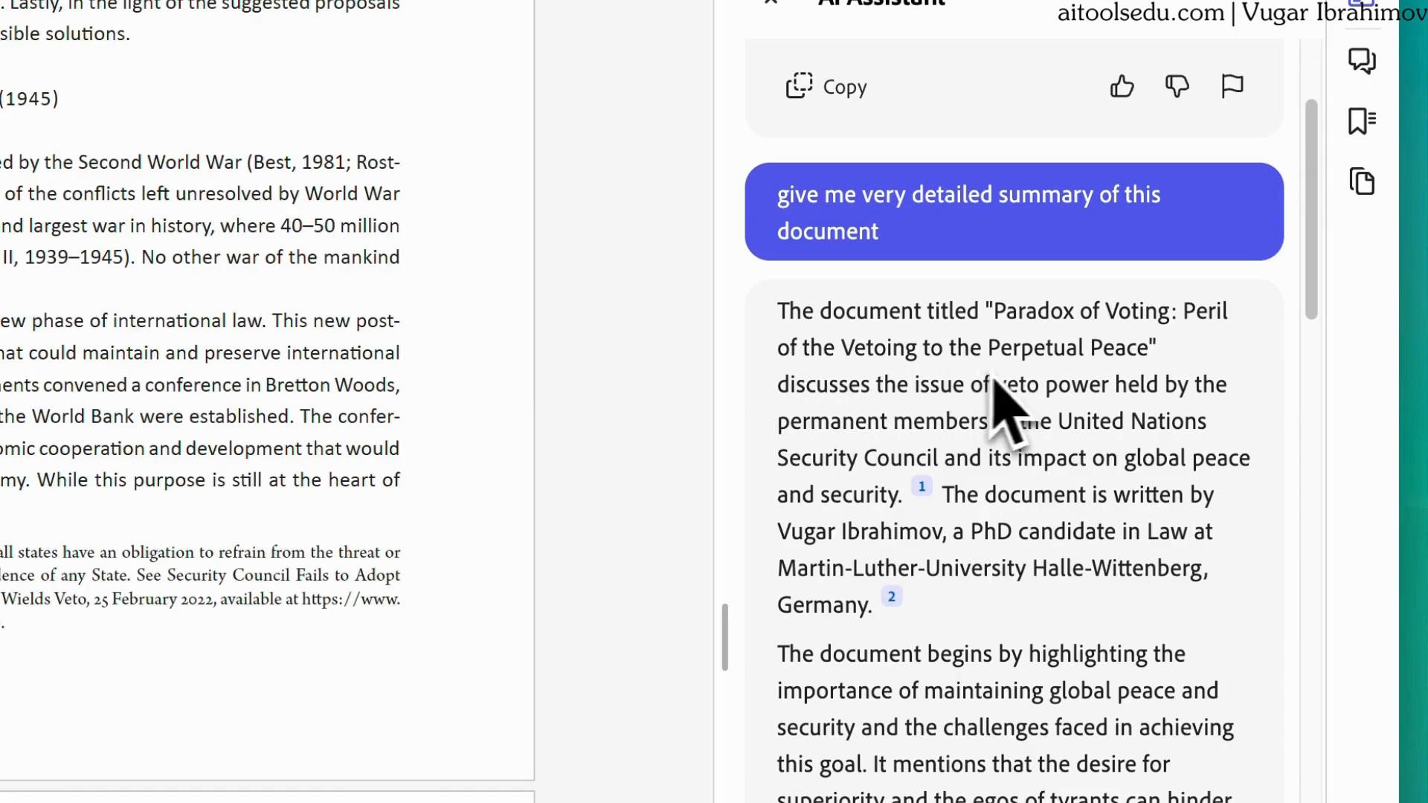
mouse_move(1010, 446)
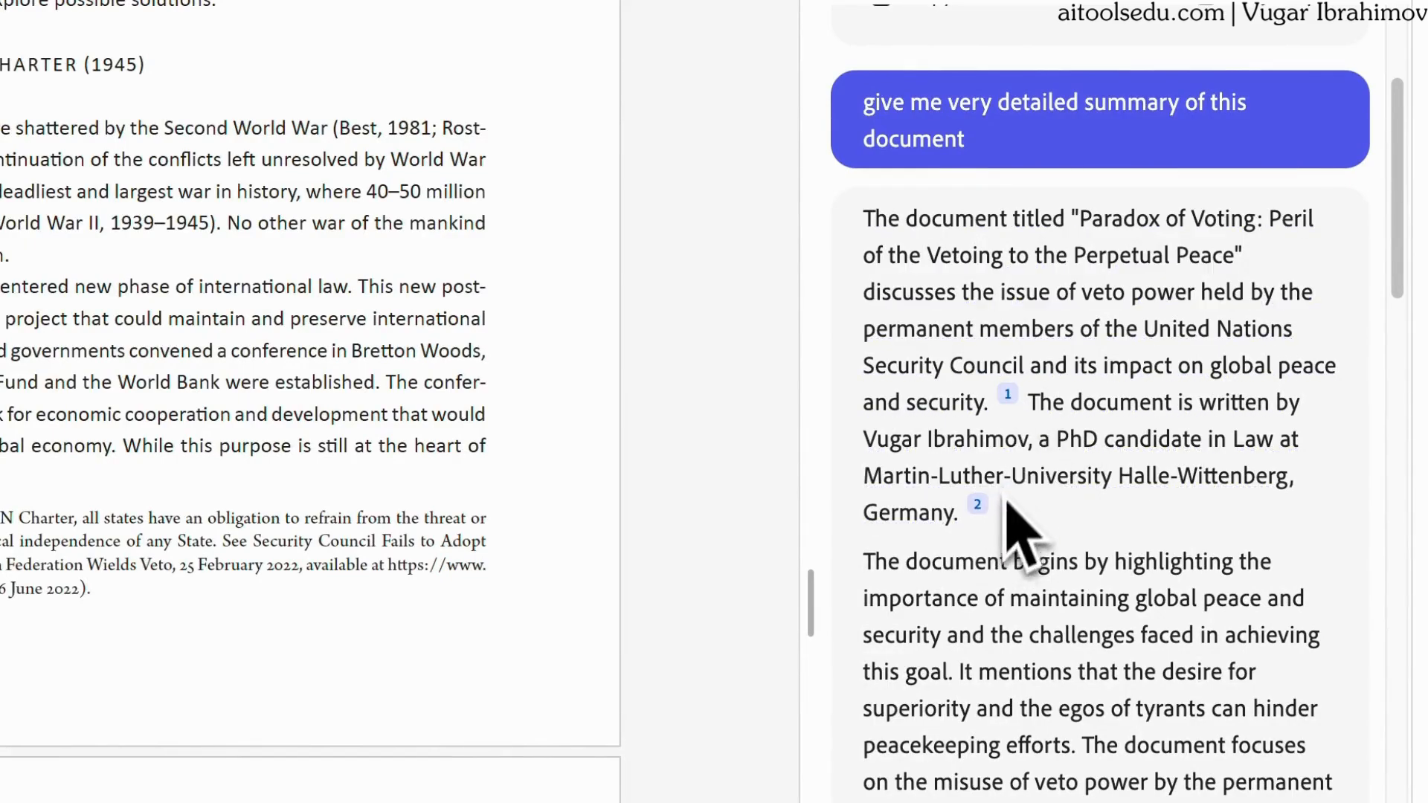
click(1007, 395)
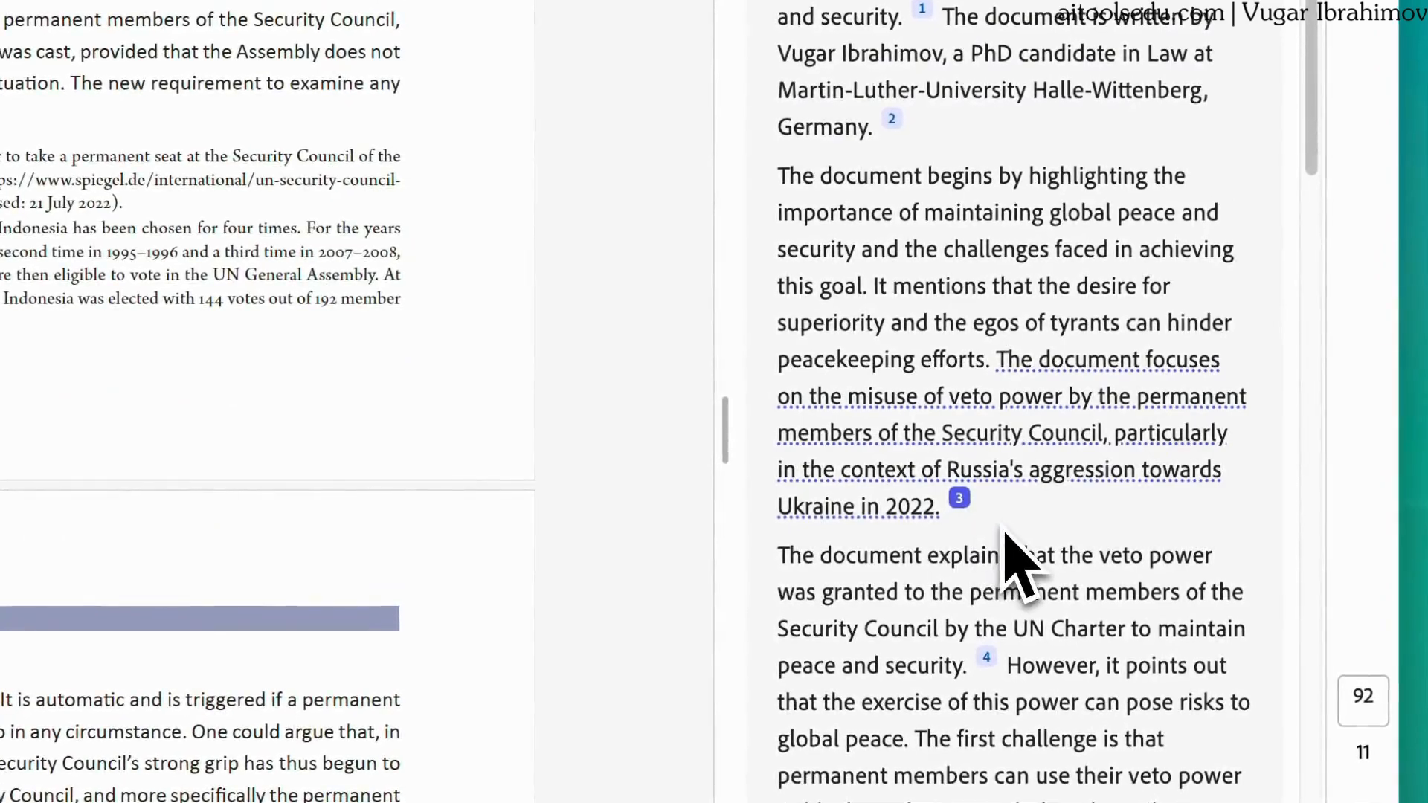
mouse_move(1157, 419)
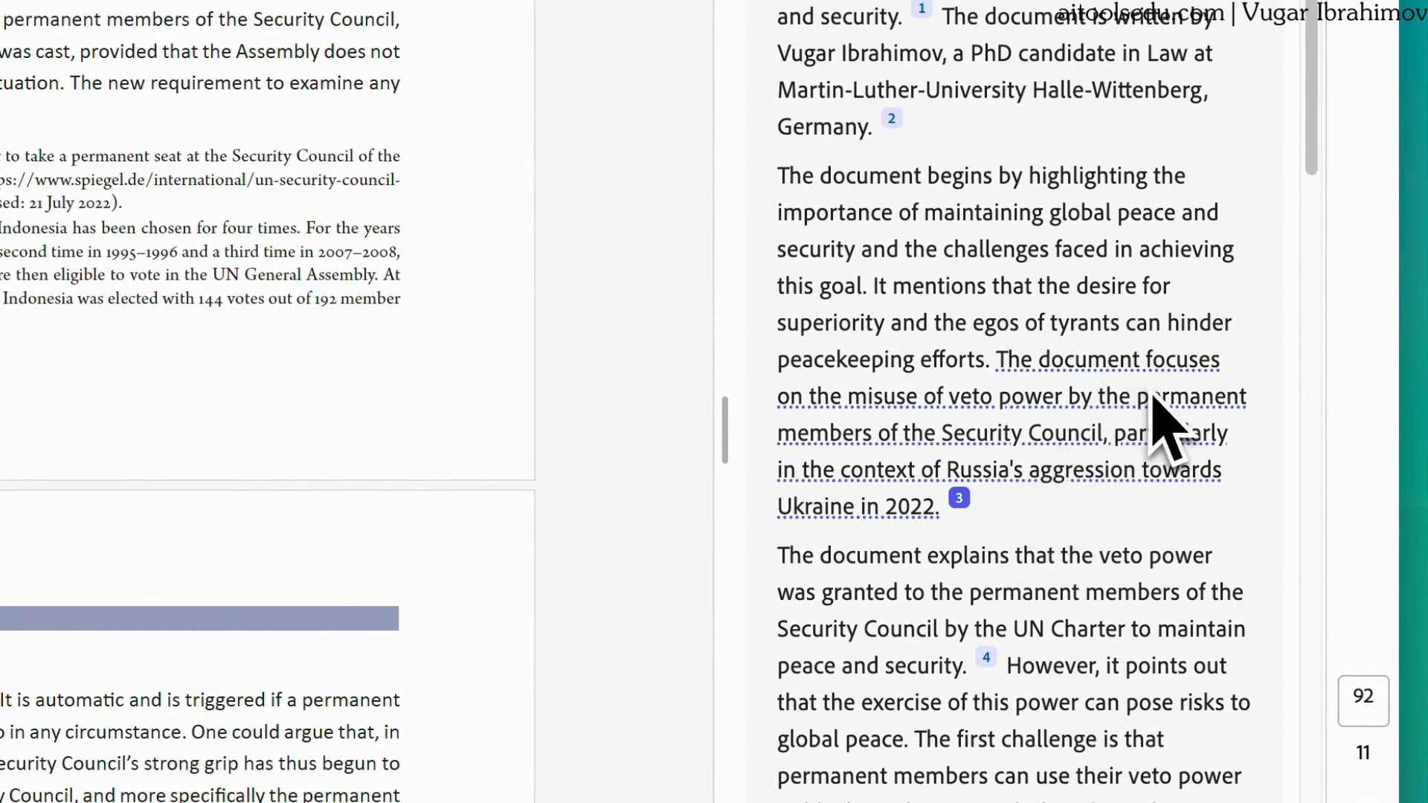
mouse_move(1121, 446)
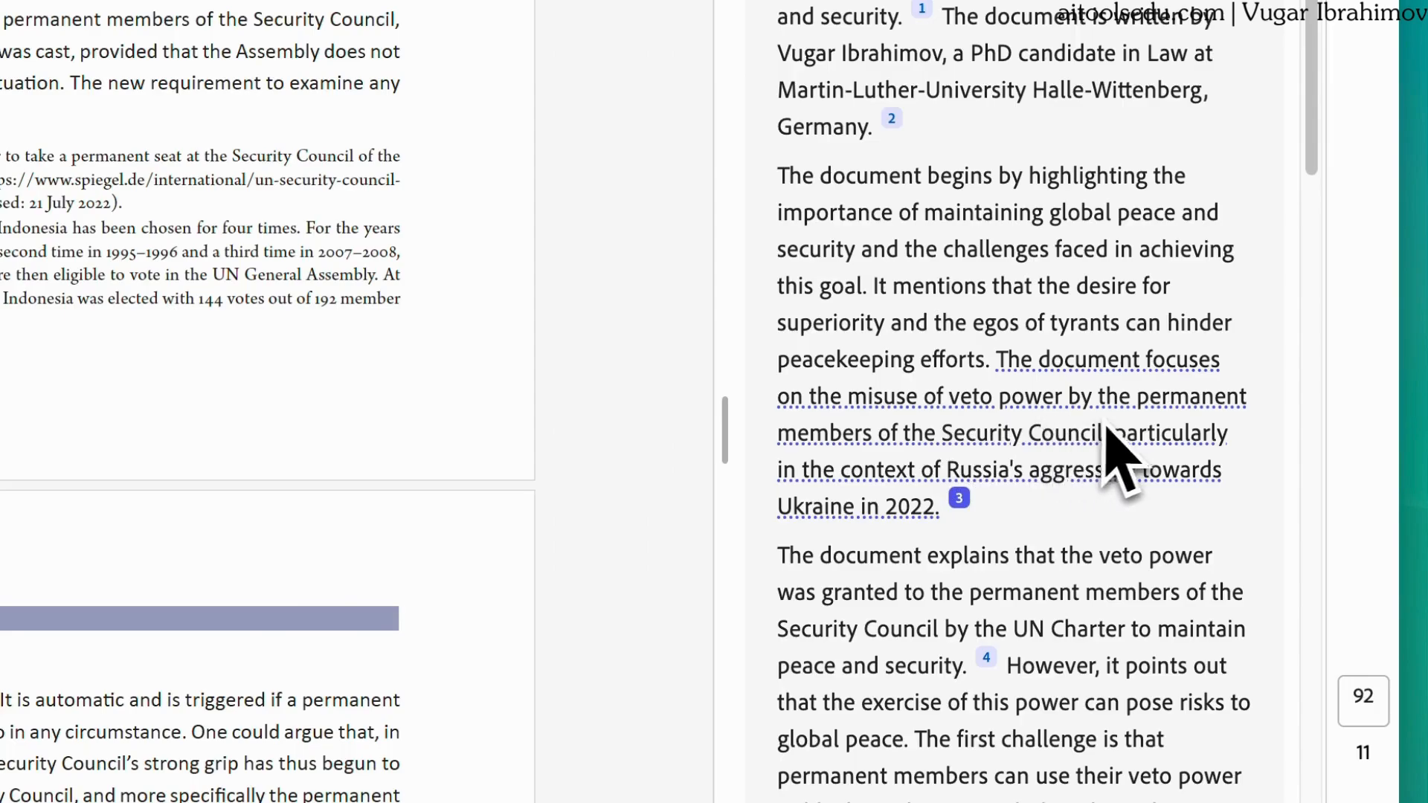
mouse_move(1129, 492)
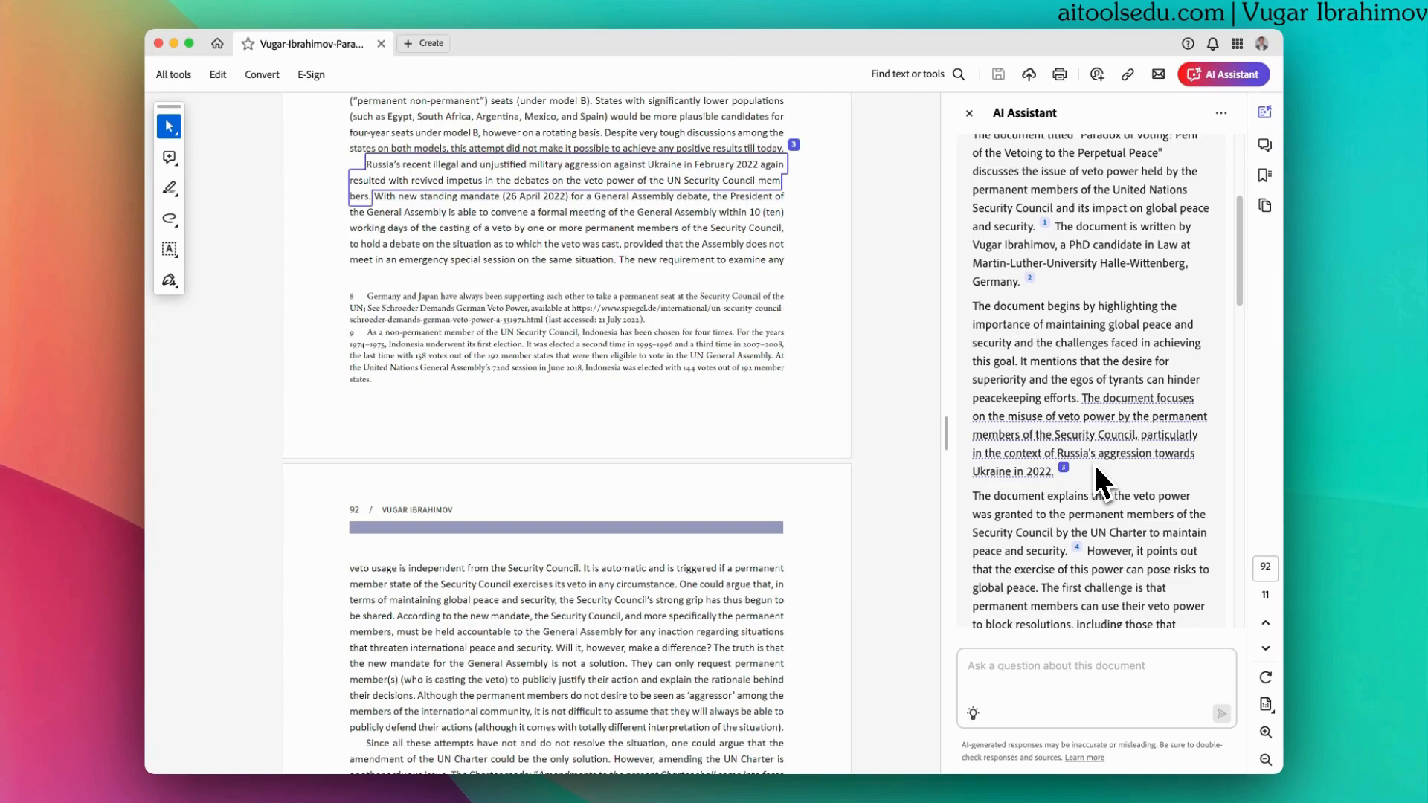
mouse_move(827, 258)
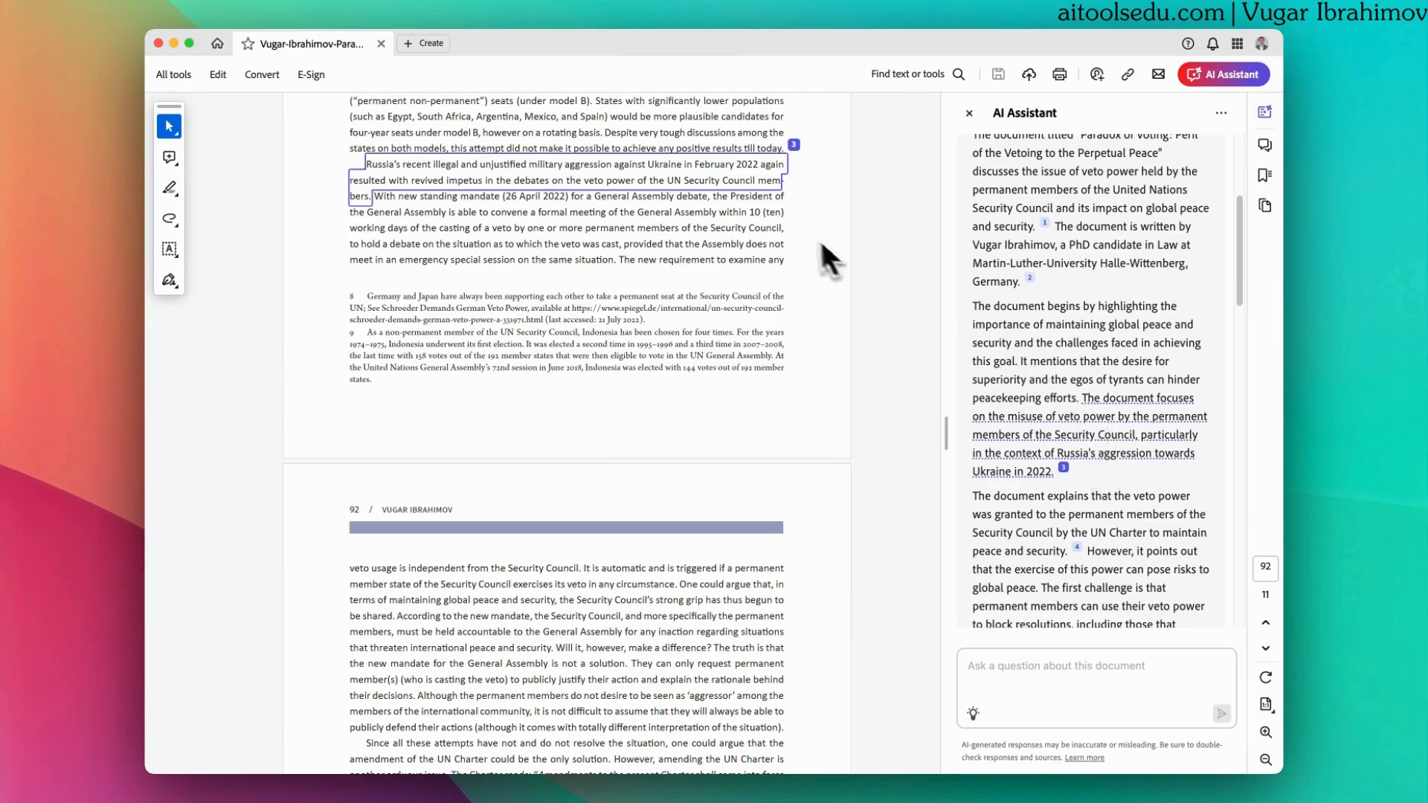
mouse_move(747, 200)
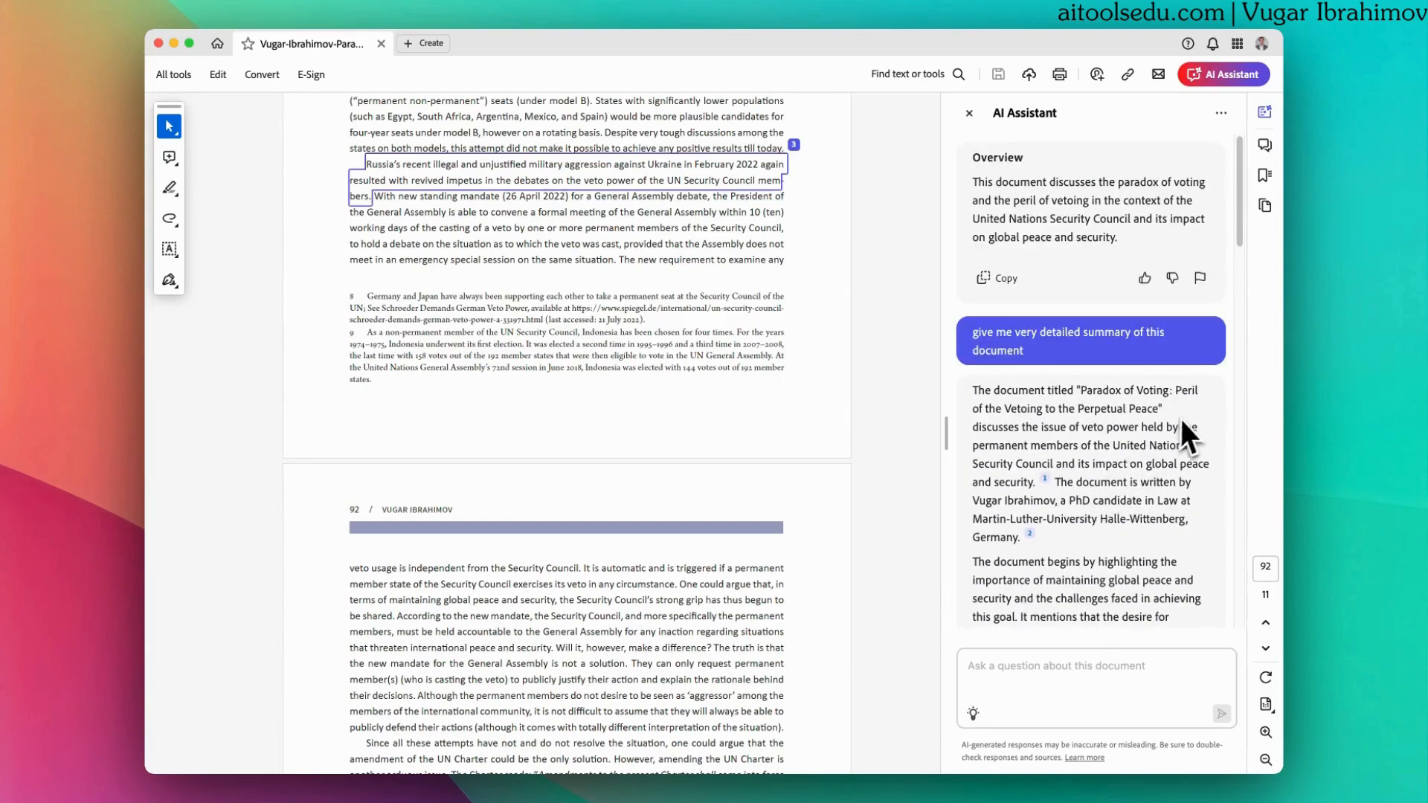
mouse_move(1193, 433)
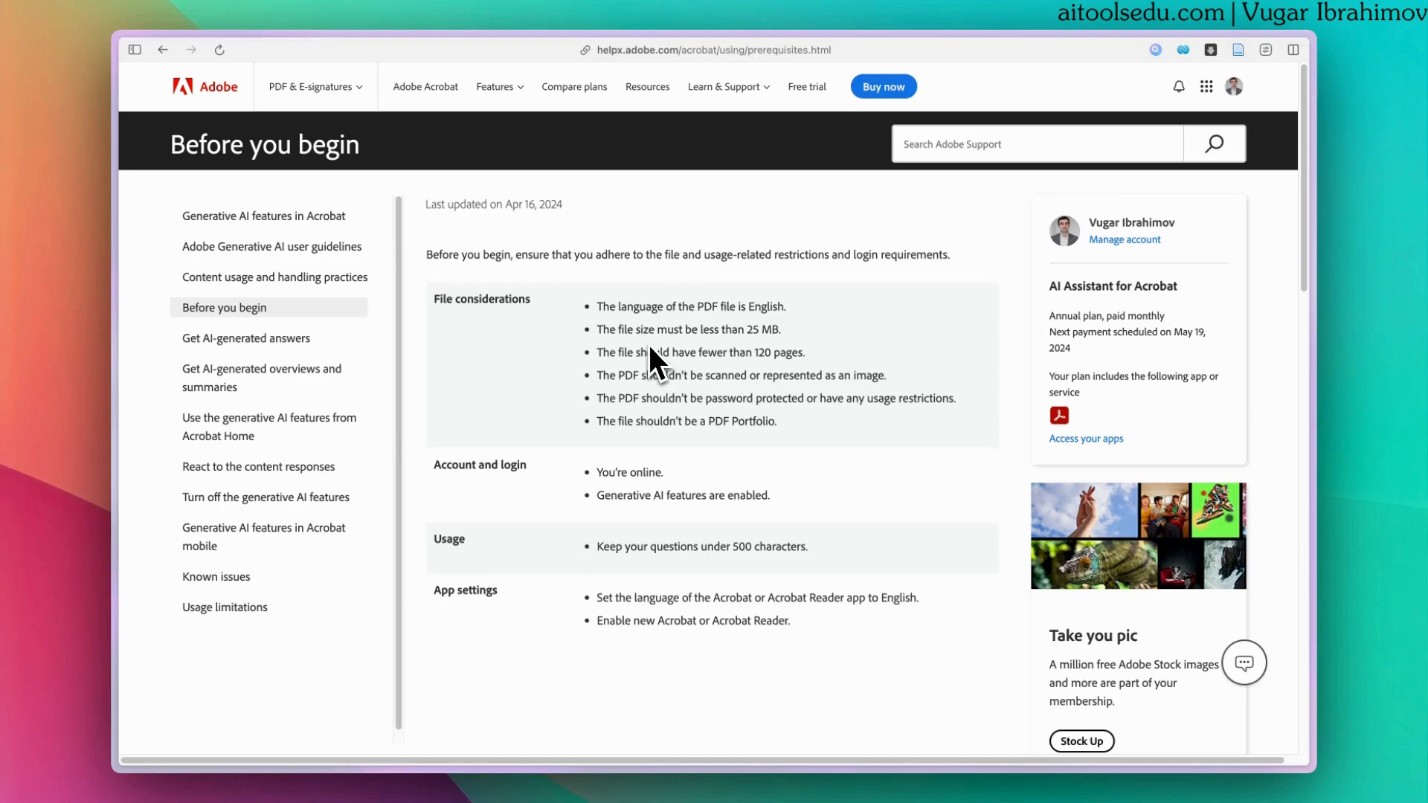
mouse_move(644, 328)
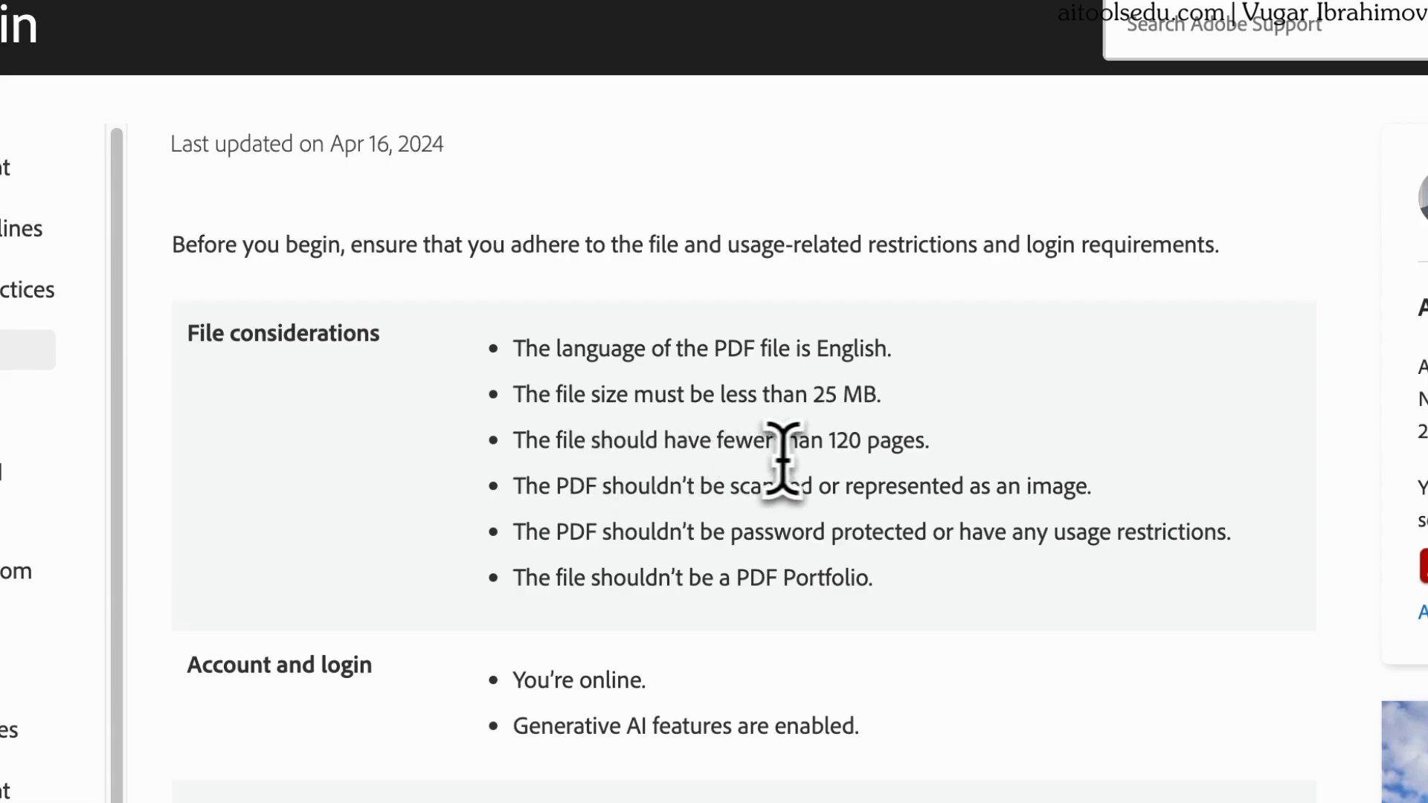
mouse_move(863, 460)
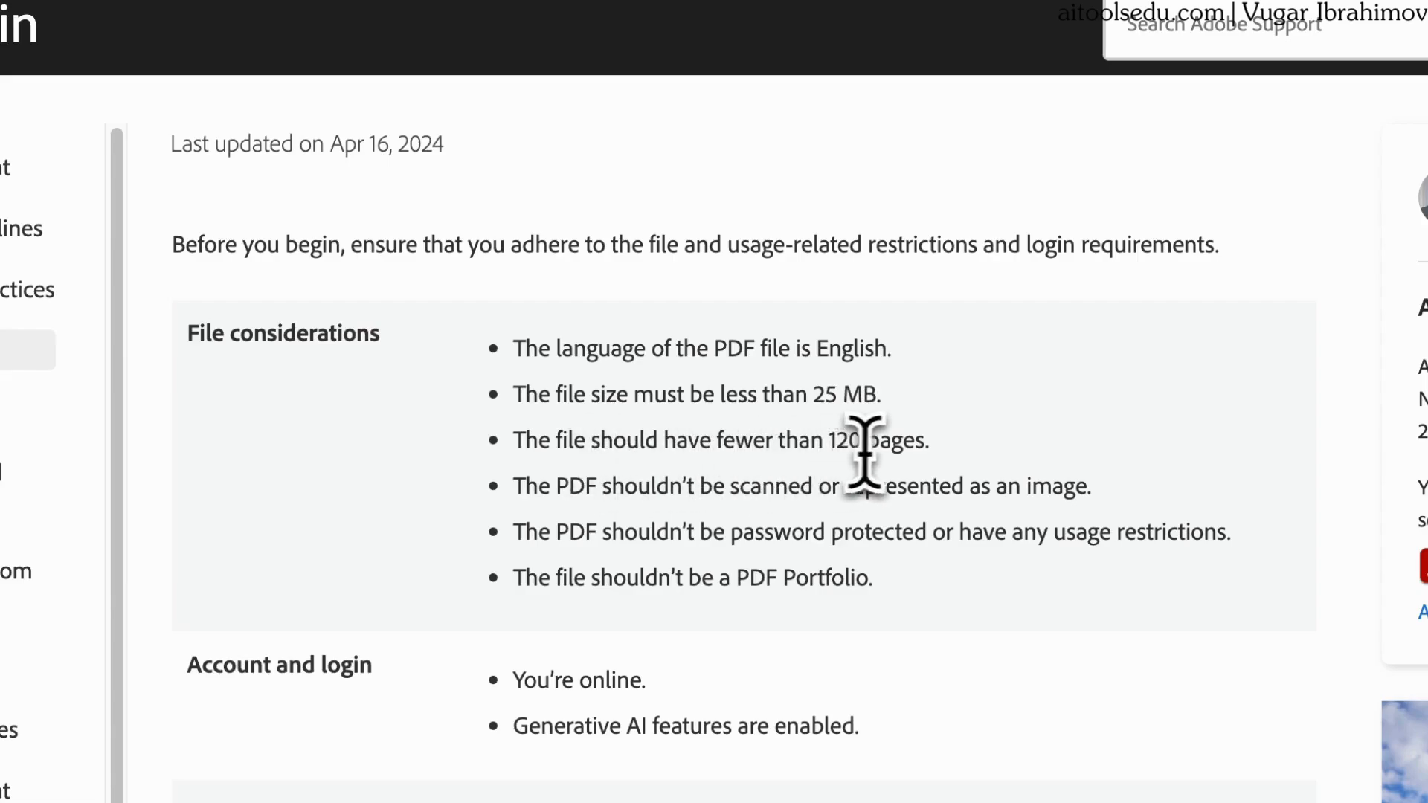
mouse_move(860, 446)
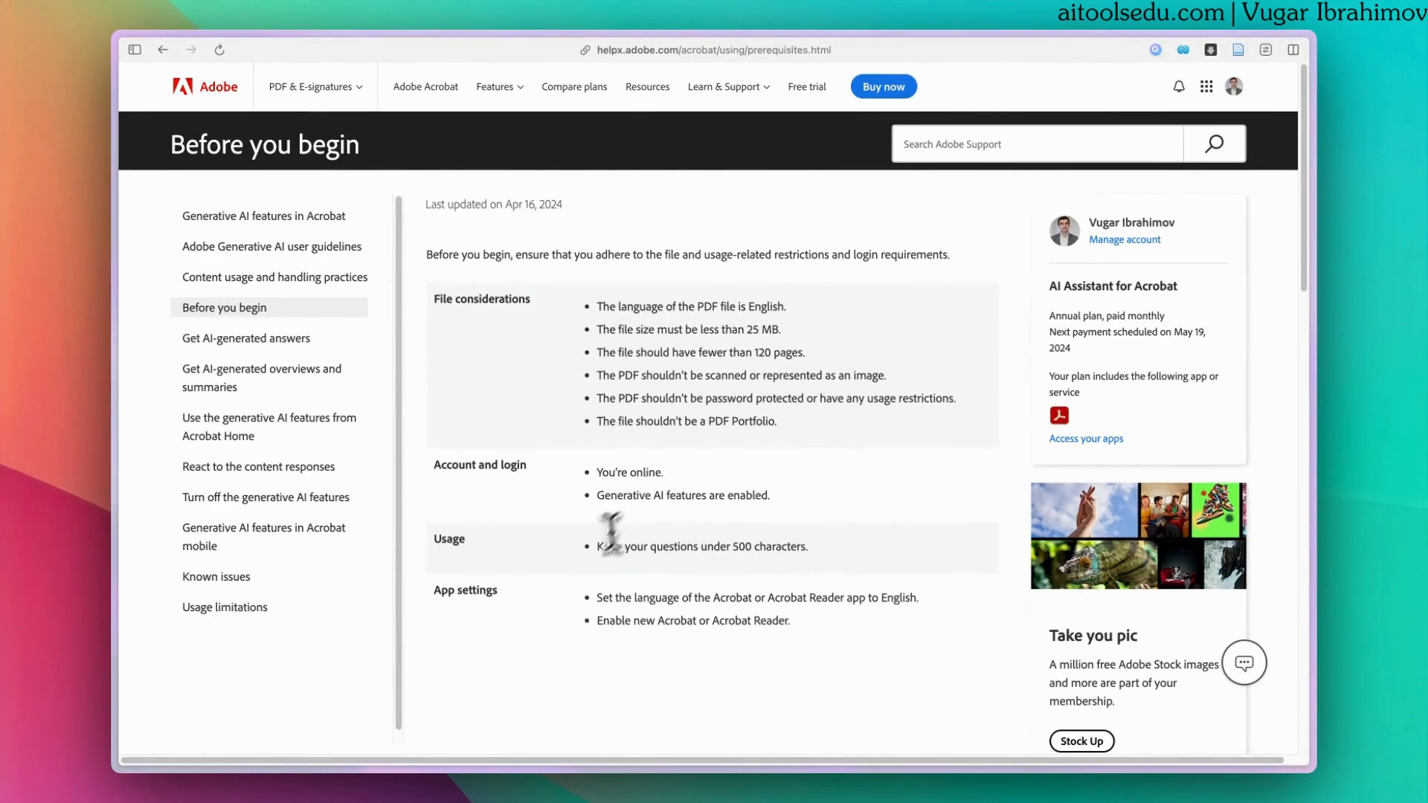
mouse_move(612, 580)
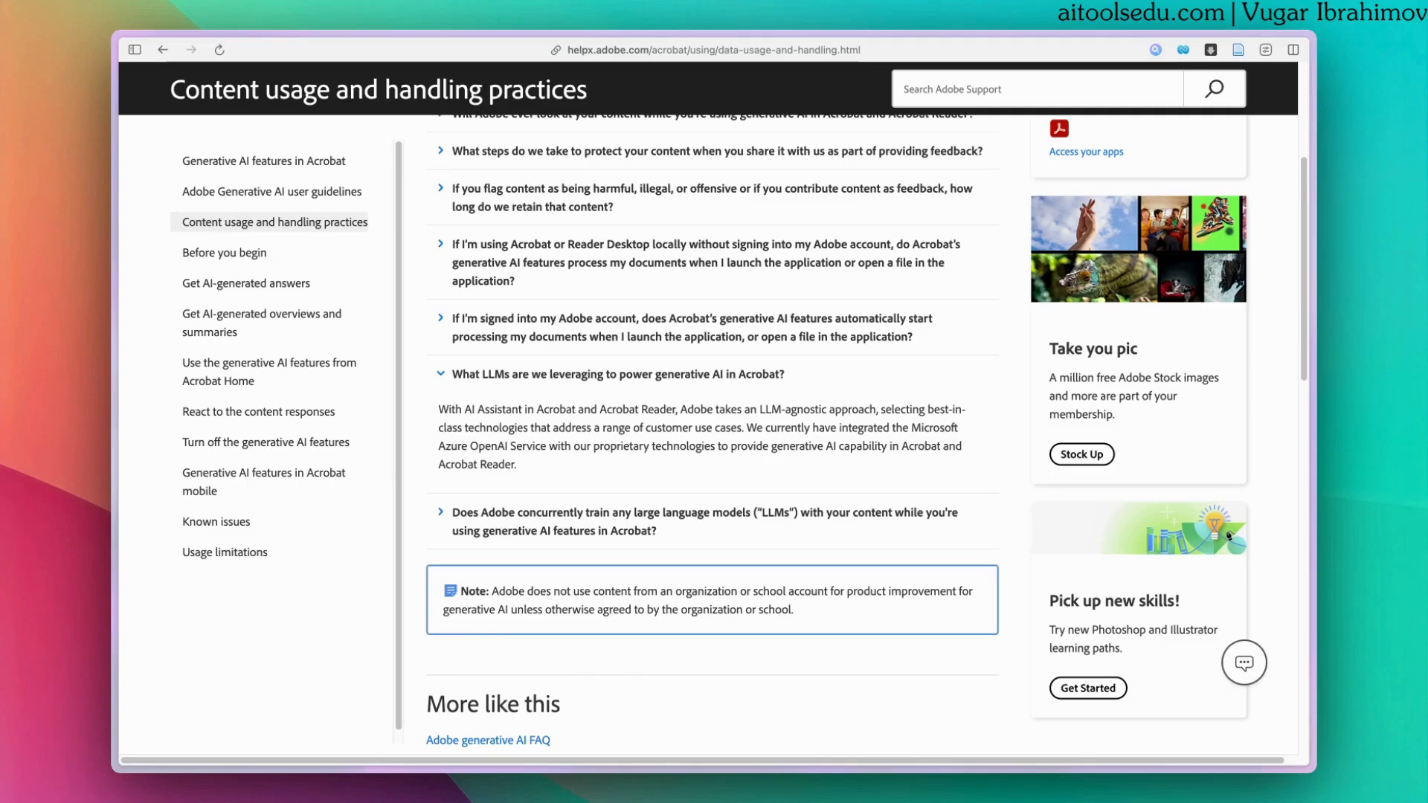
mouse_move(568, 435)
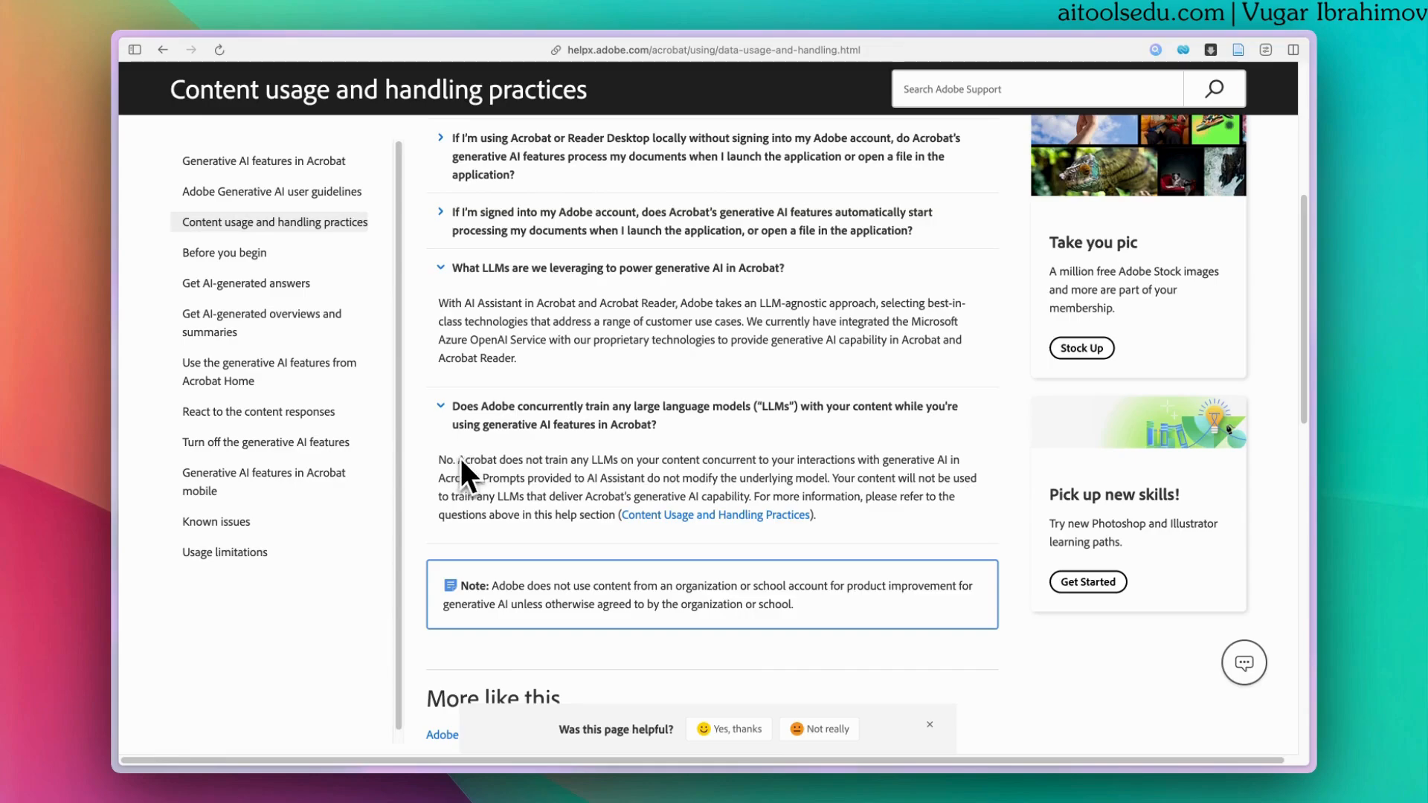
mouse_move(648, 455)
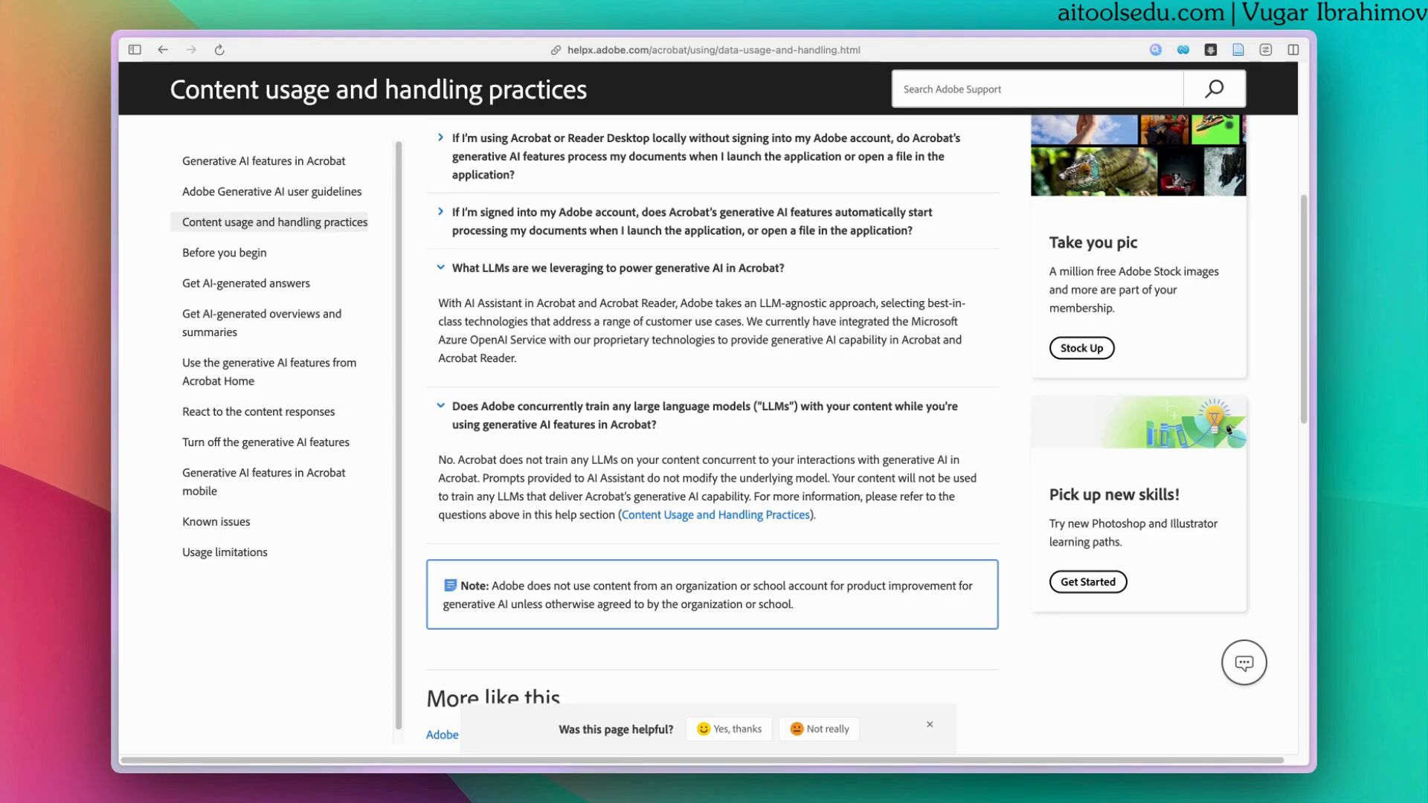
mouse_move(578, 487)
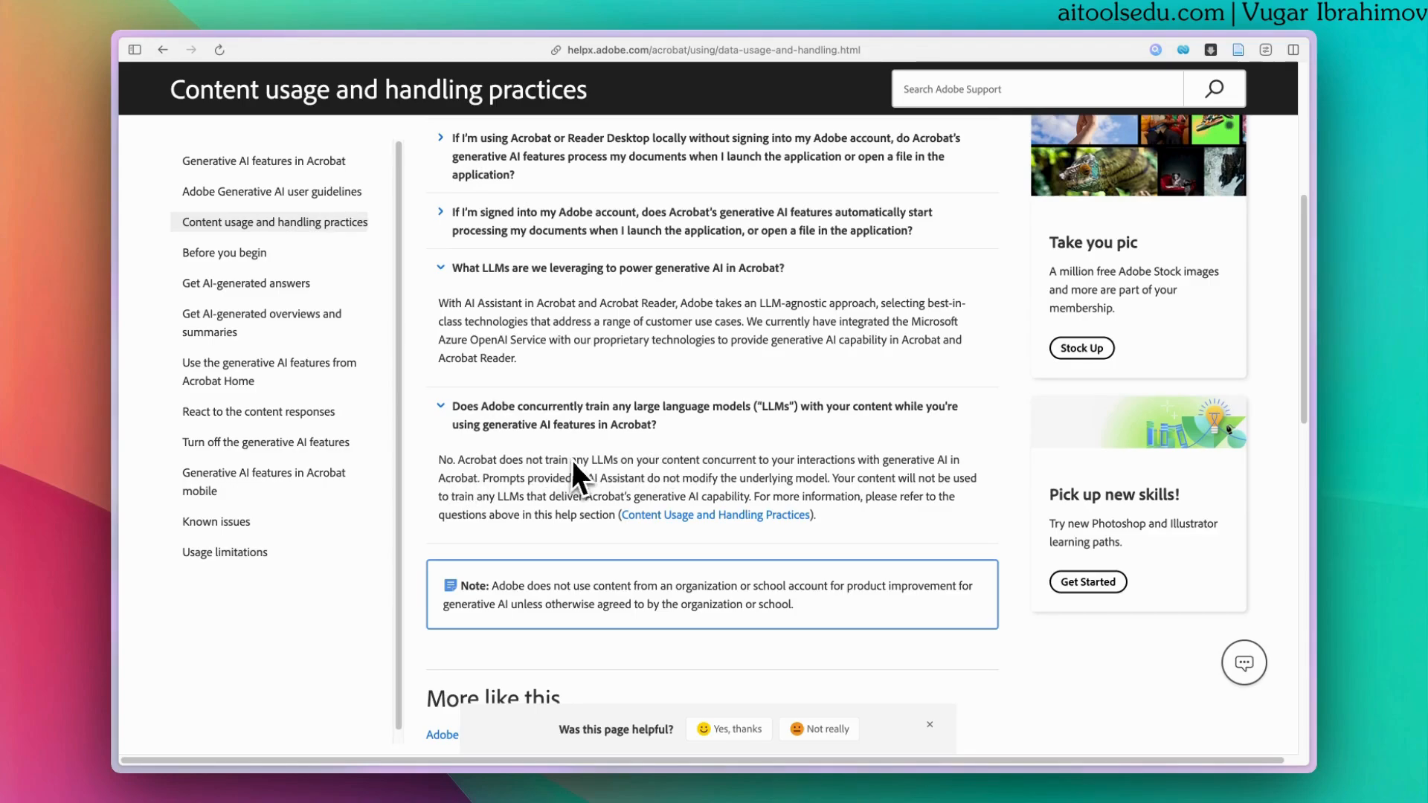
mouse_move(633, 480)
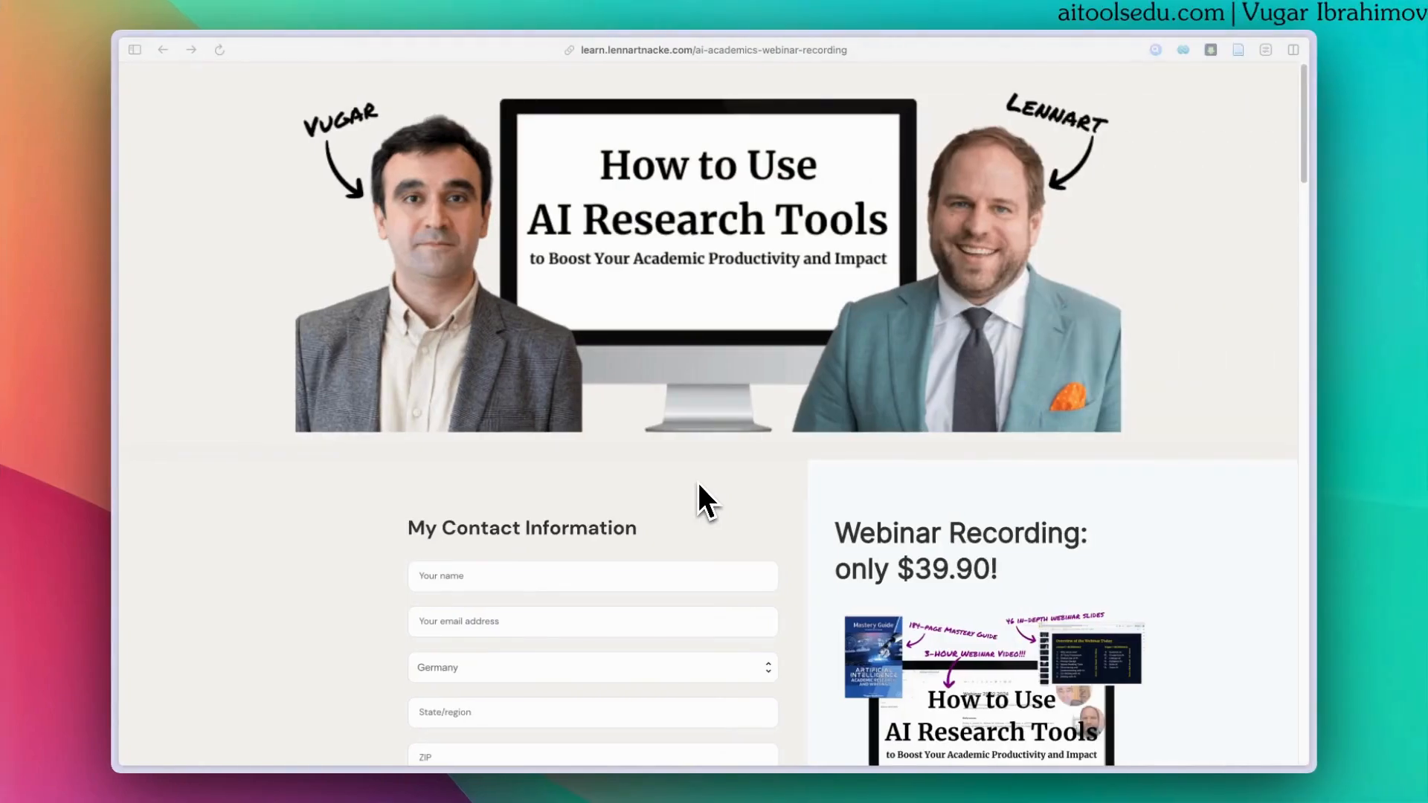
- Scroll the webinar page to the contact form, certificate option and $39.90 total
scroll(down, 3)
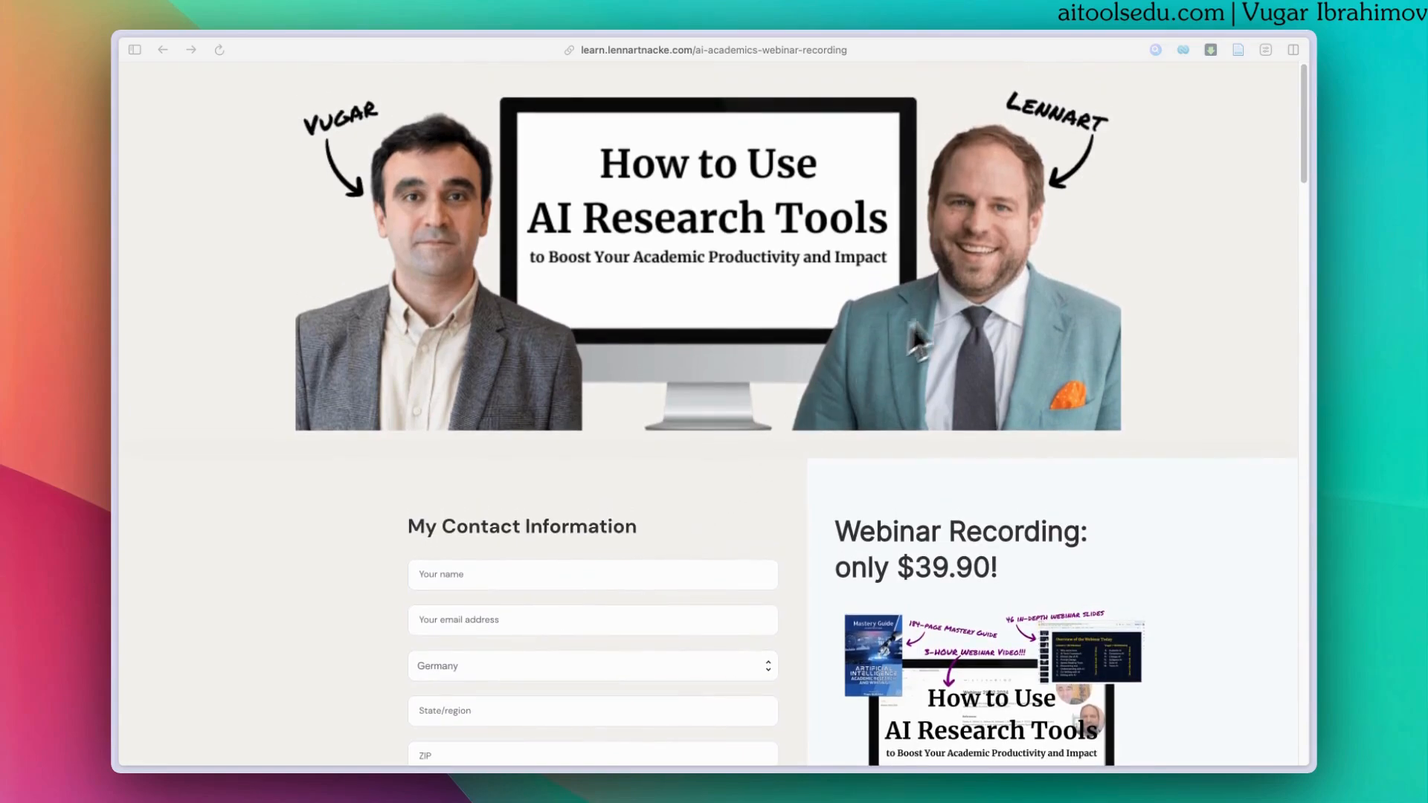
scroll(down, 3)
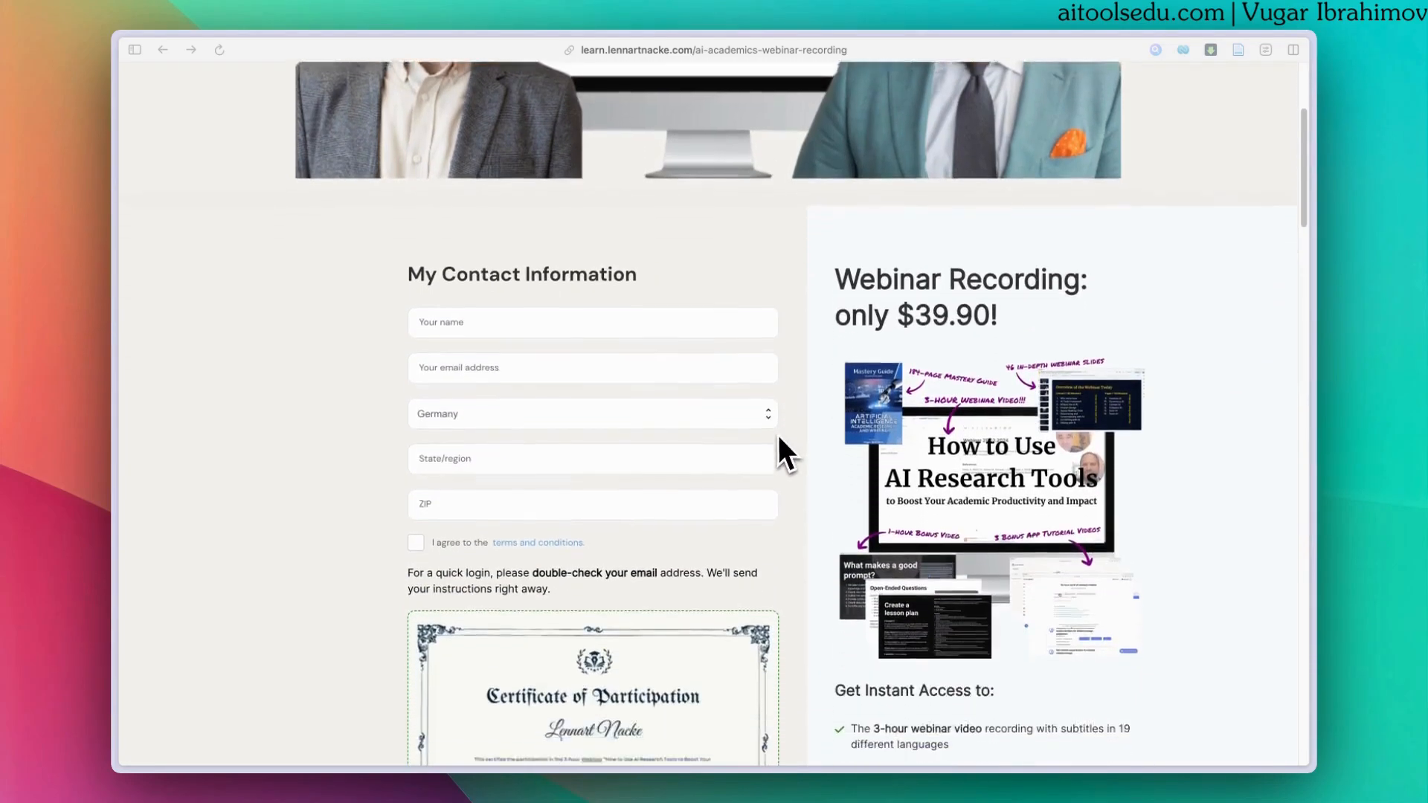
scroll(down, 3)
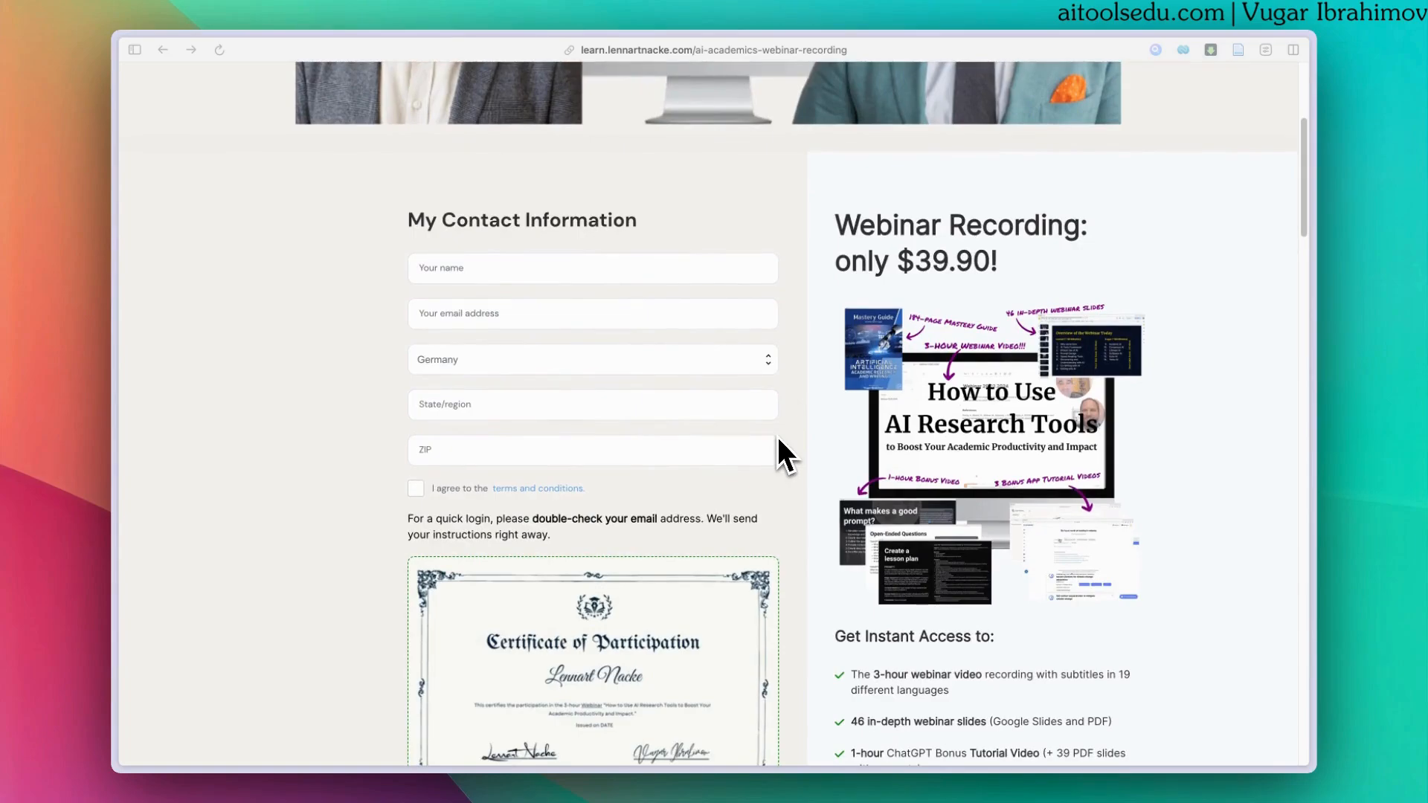
scroll(down, 3)
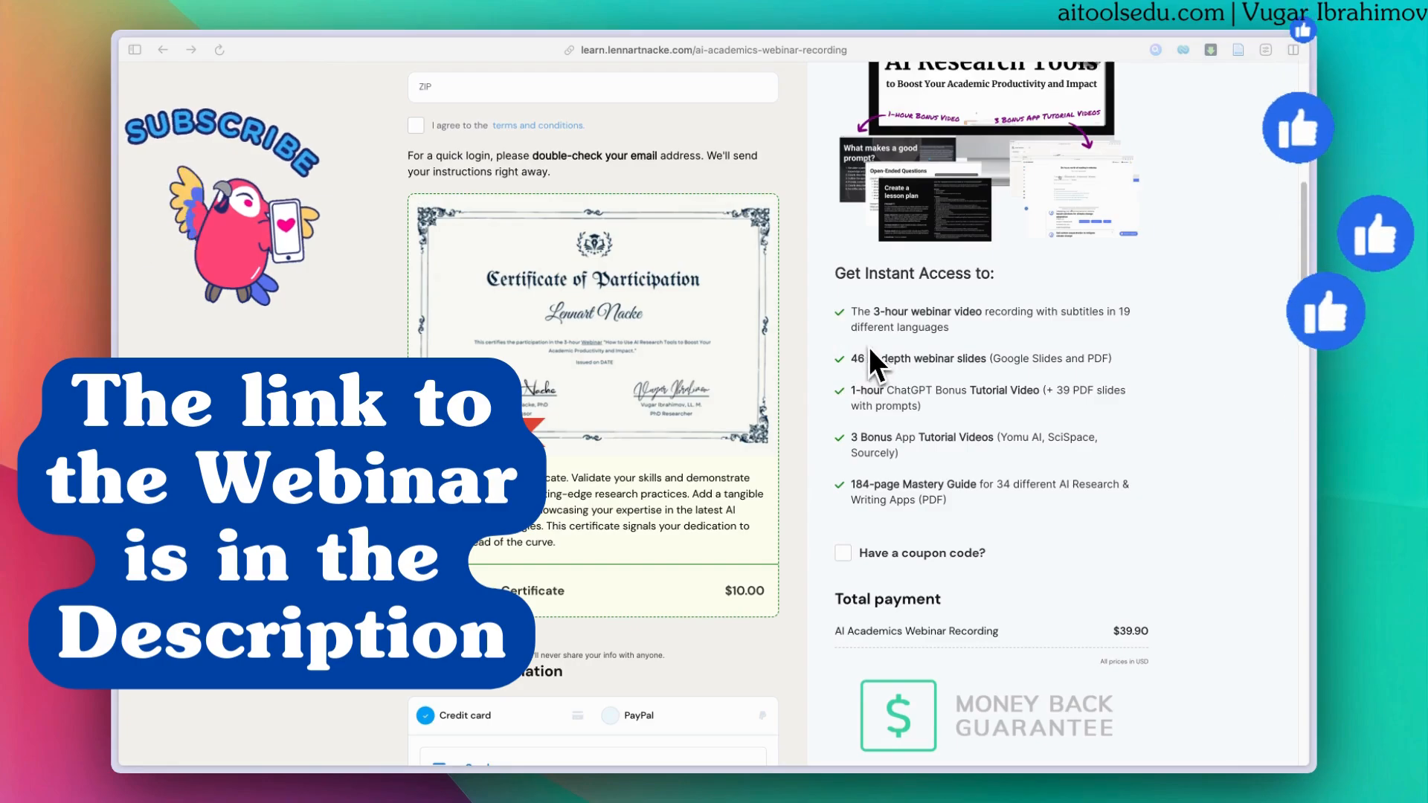
mouse_move(906, 419)
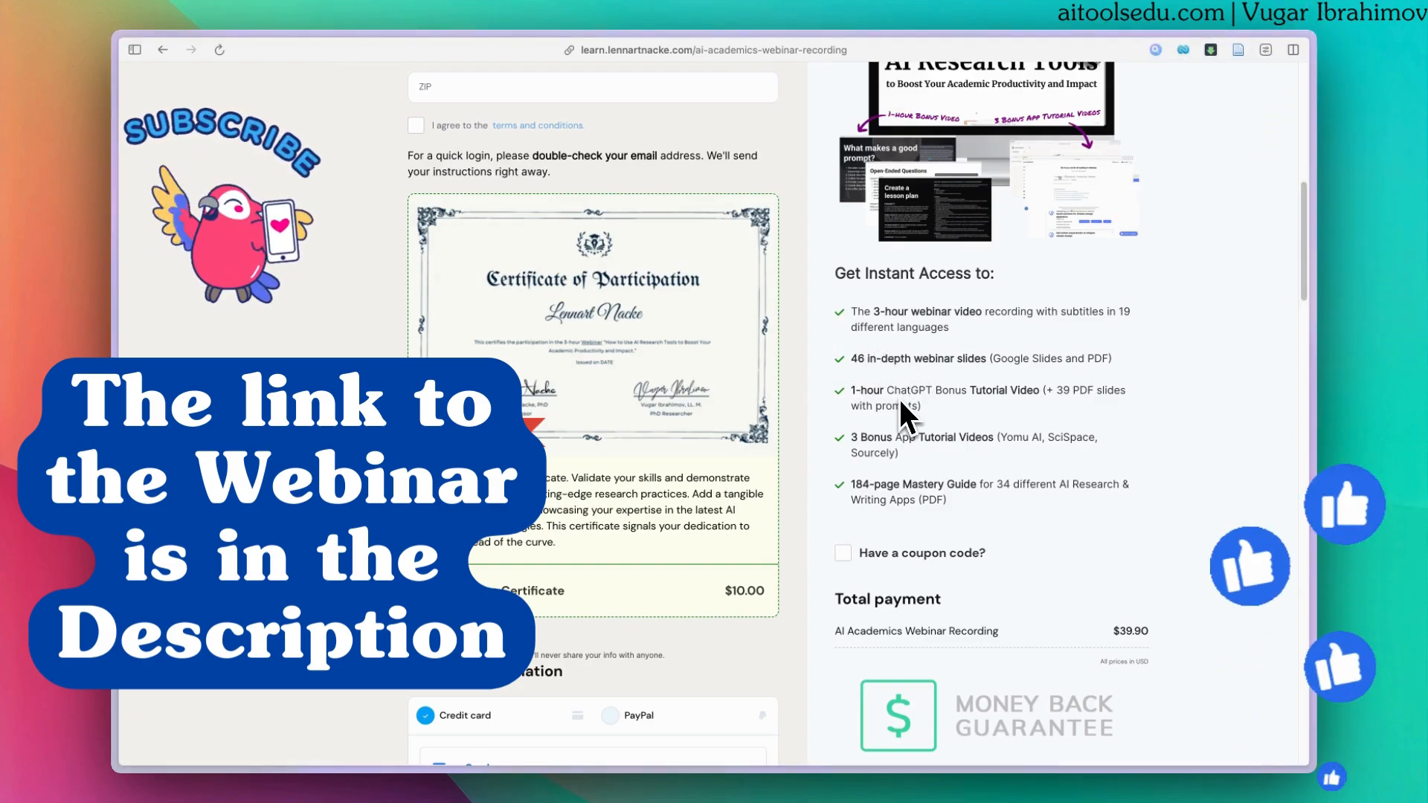